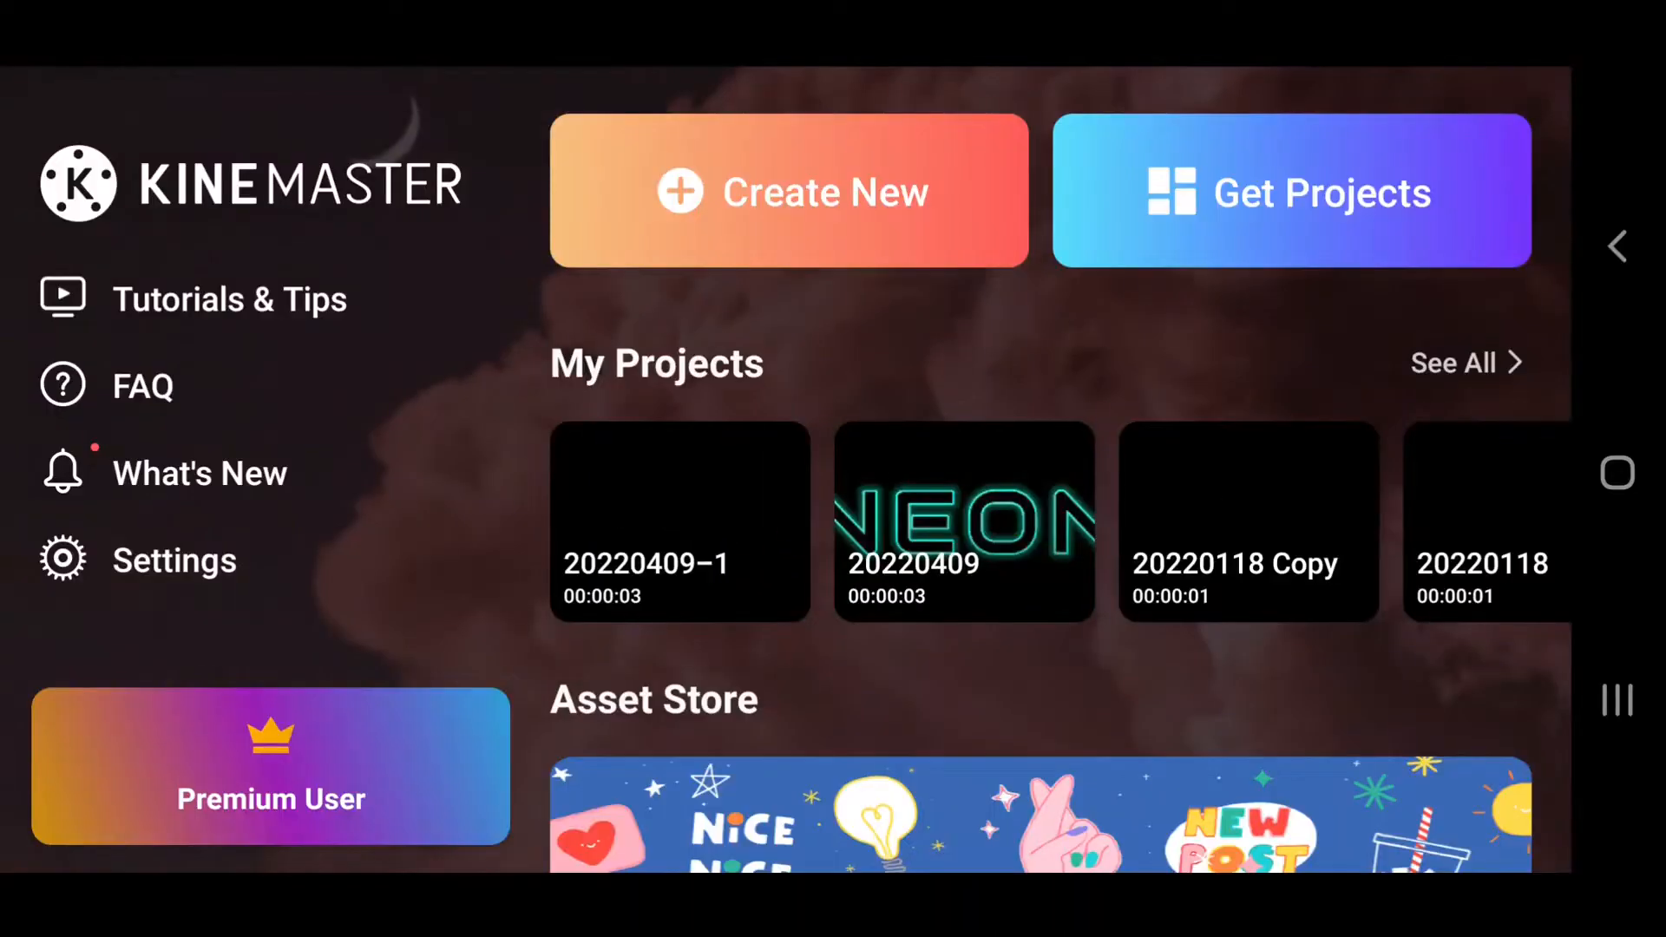
- Create a new 16:9 project with a black colour image as the background clip
left_click(788, 191)
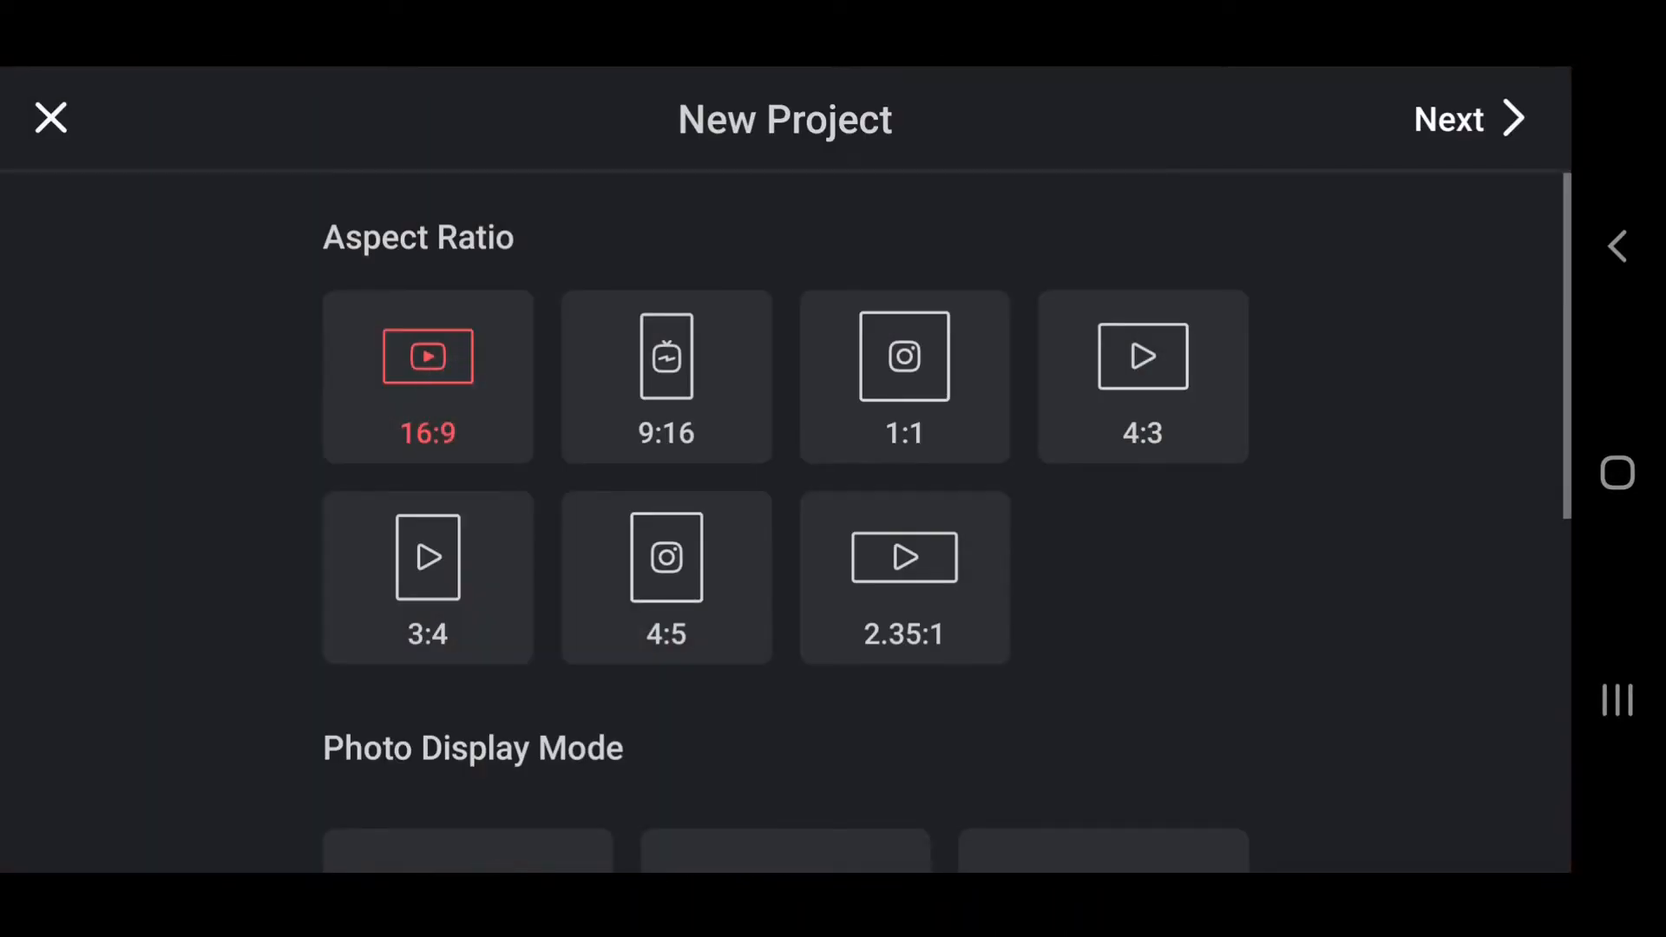
left_click(1466, 120)
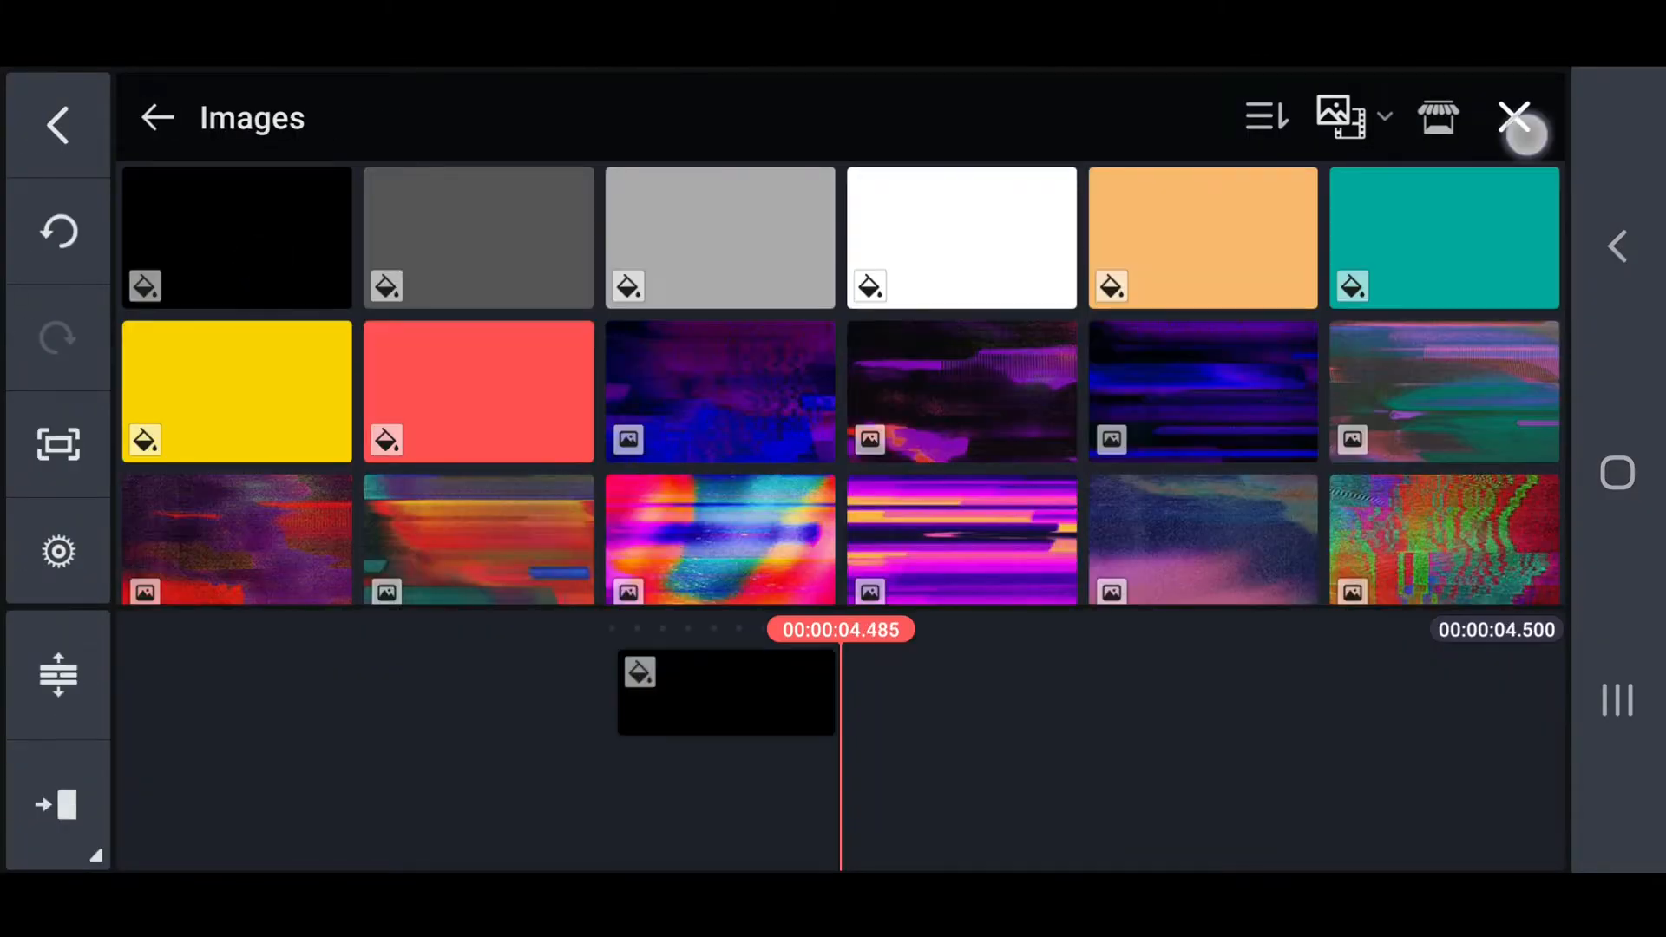
left_click(1517, 118)
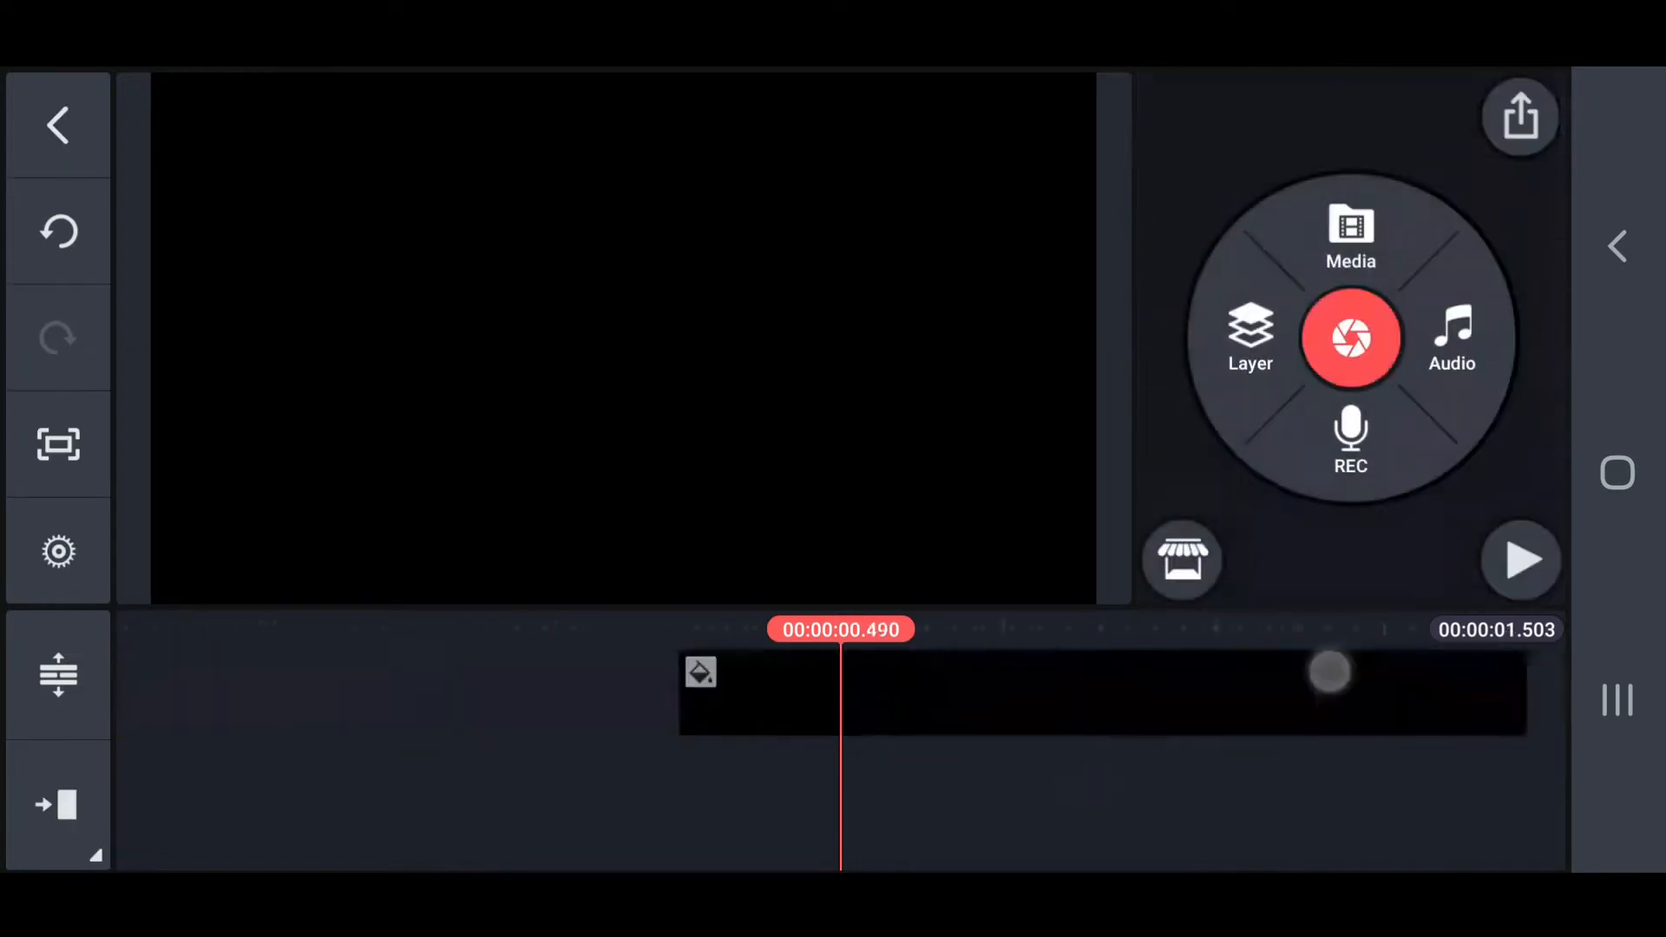
- Add a 'FRESH' text layer, give it a bold font and enlarge it in the preview
type("FR")
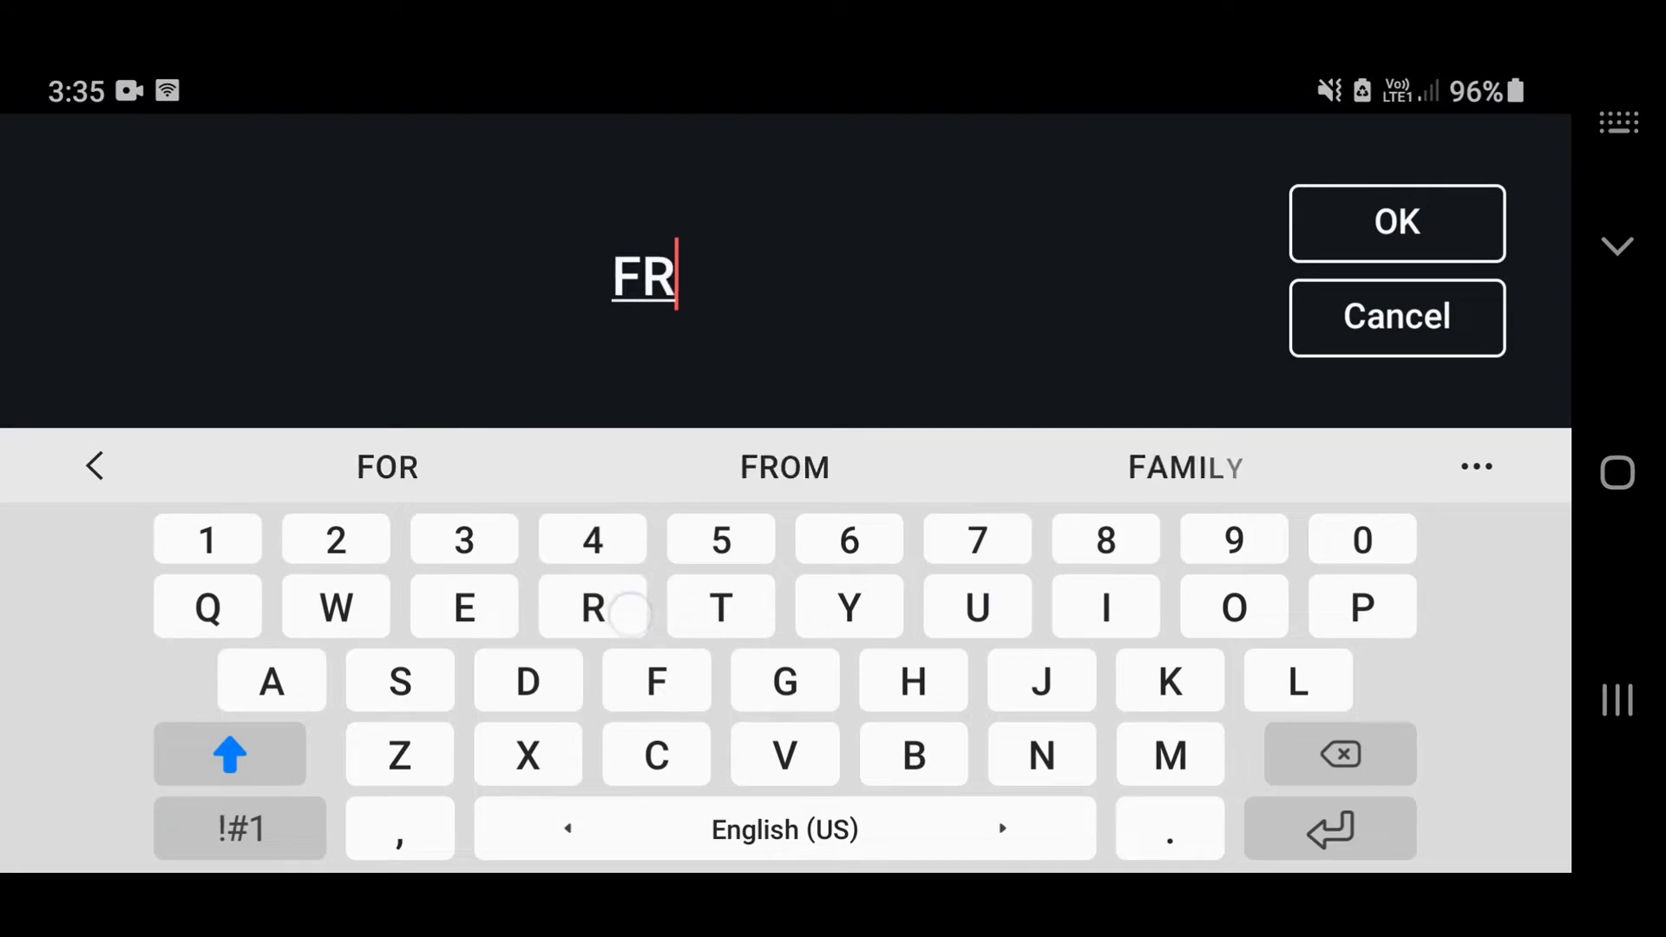
type("ESH")
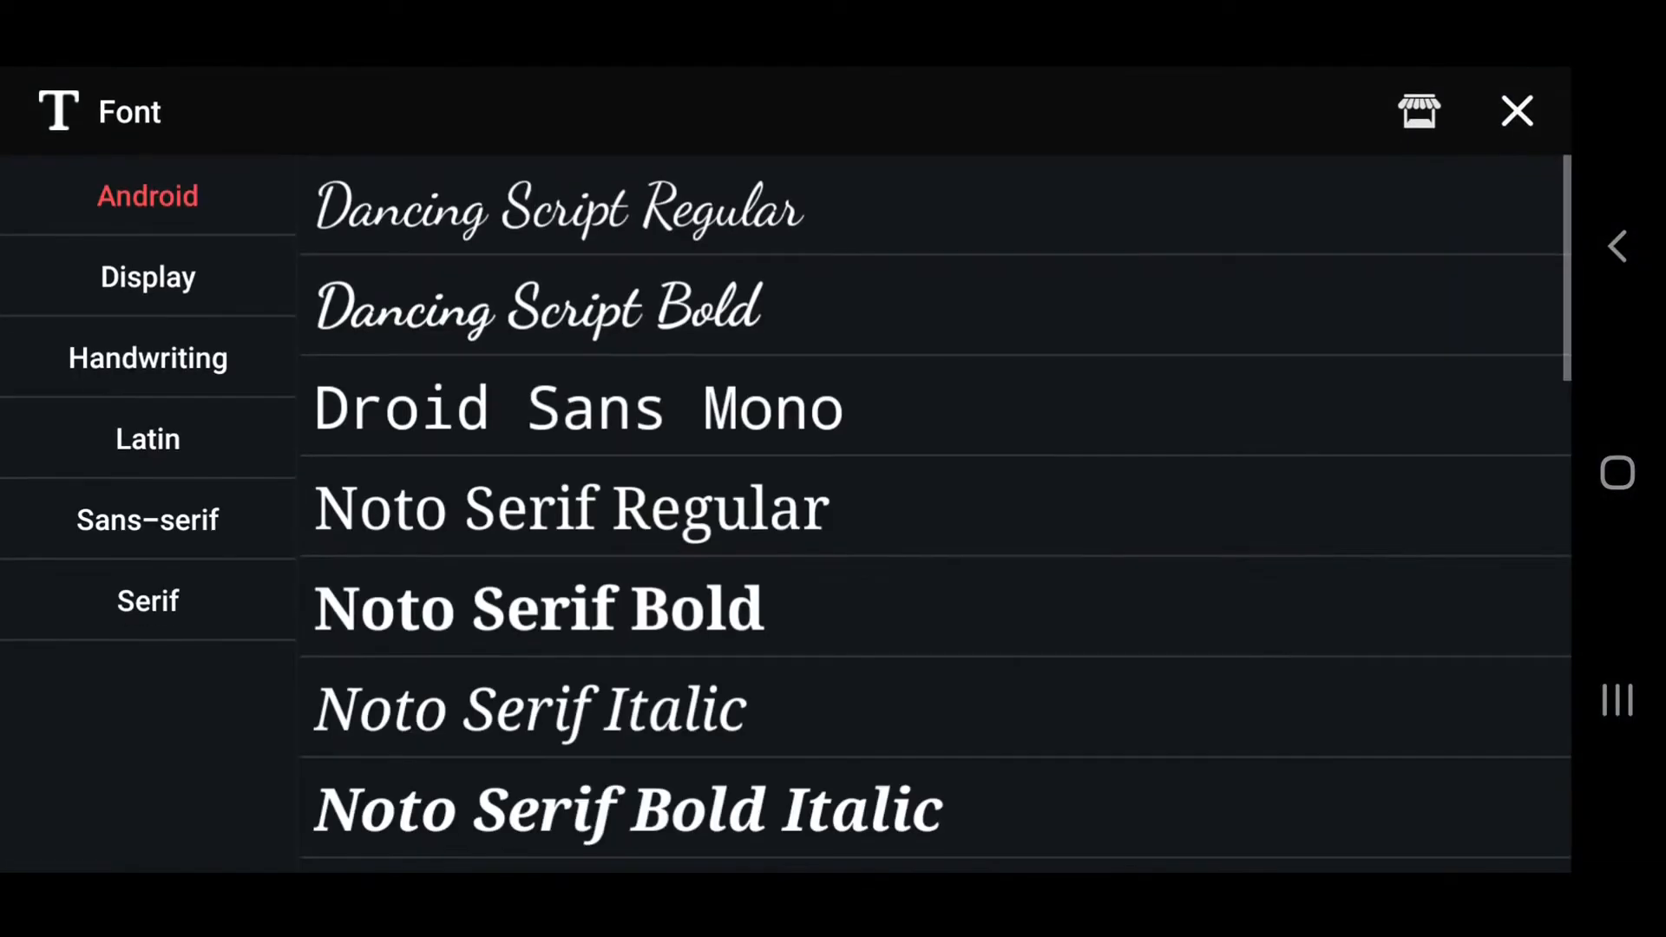
left_click(148, 278)
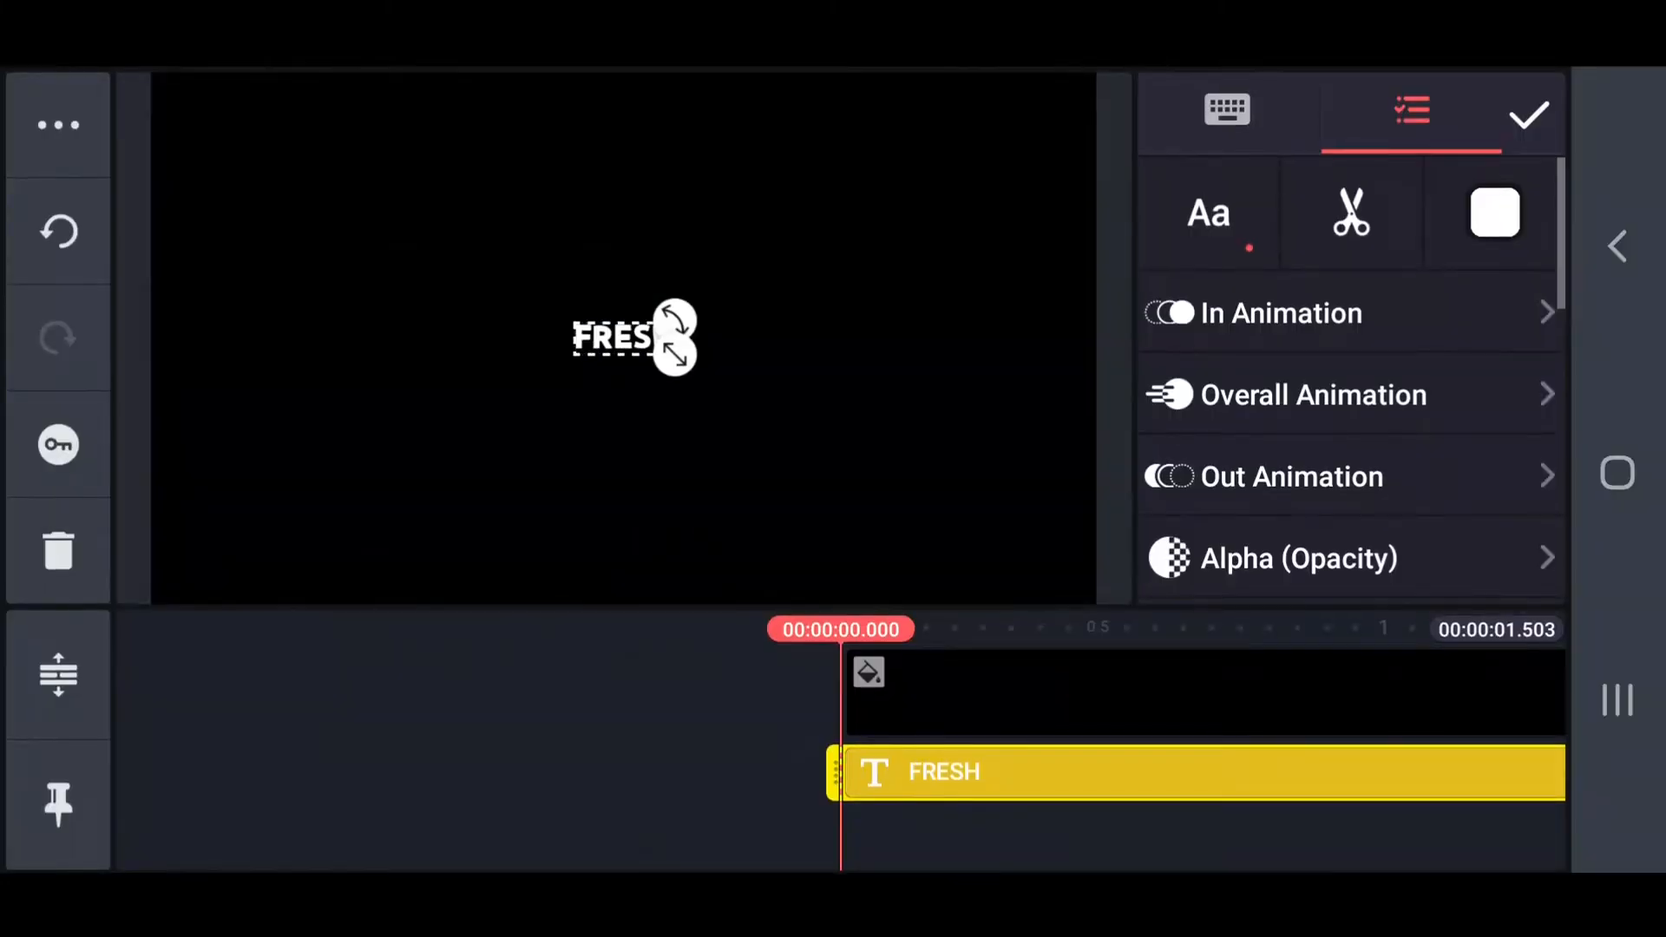
left_click_drag(675, 350, 755, 382)
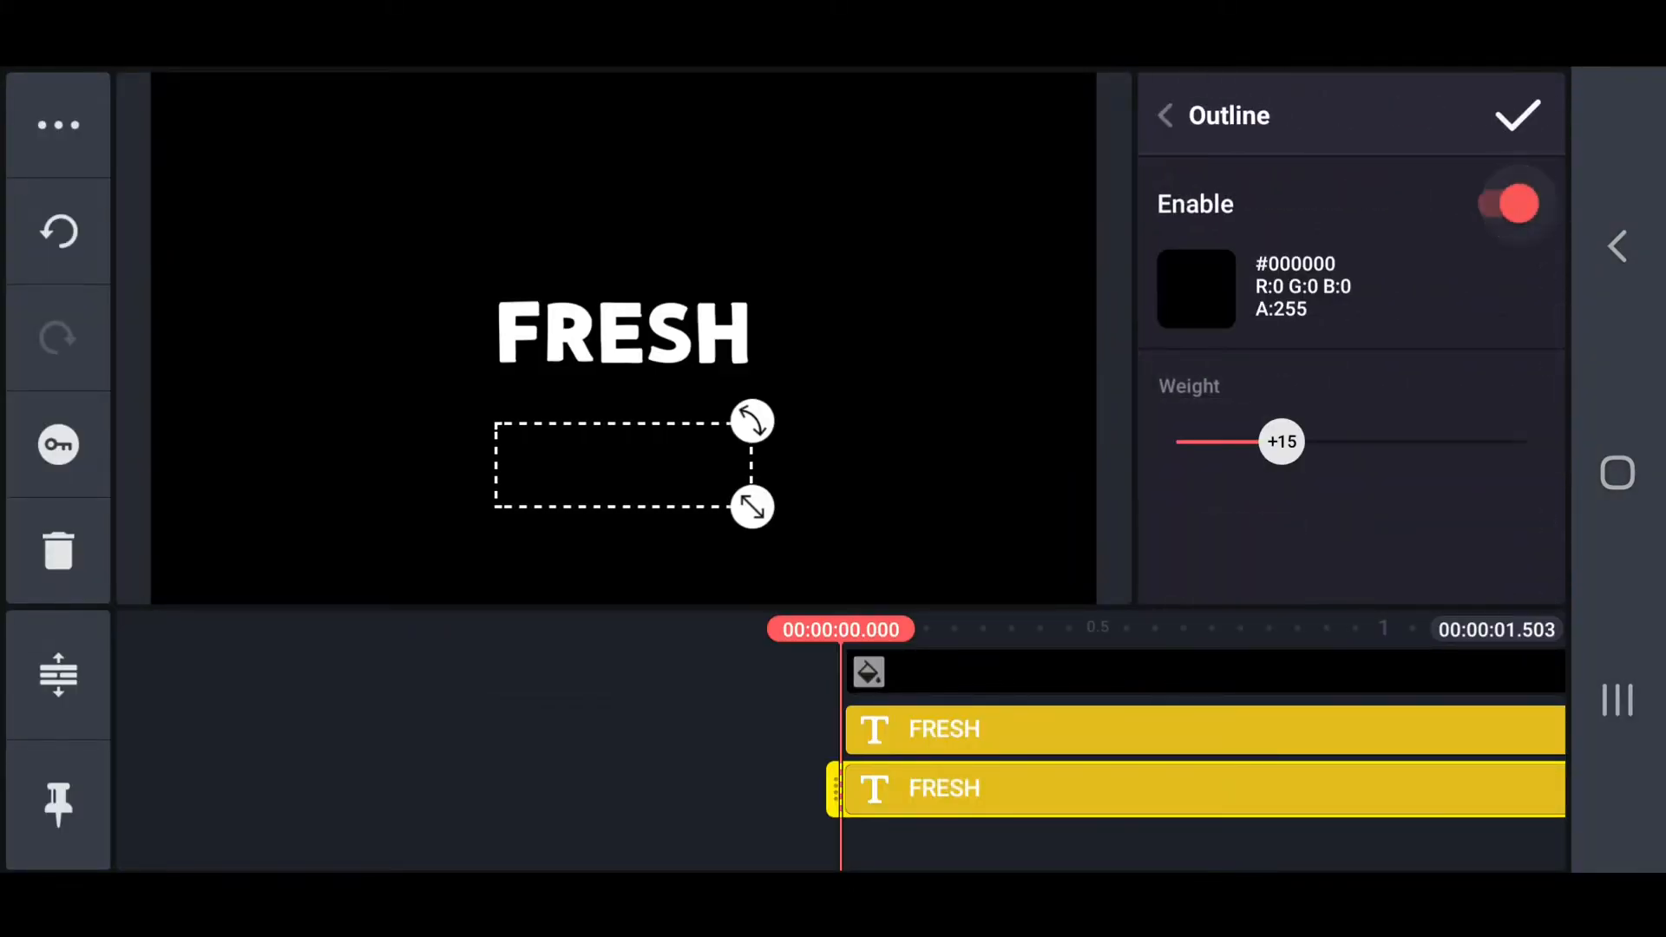
- Give the duplicated FRESH copy a white outline so its letters appear hollow
left_click(1194, 290)
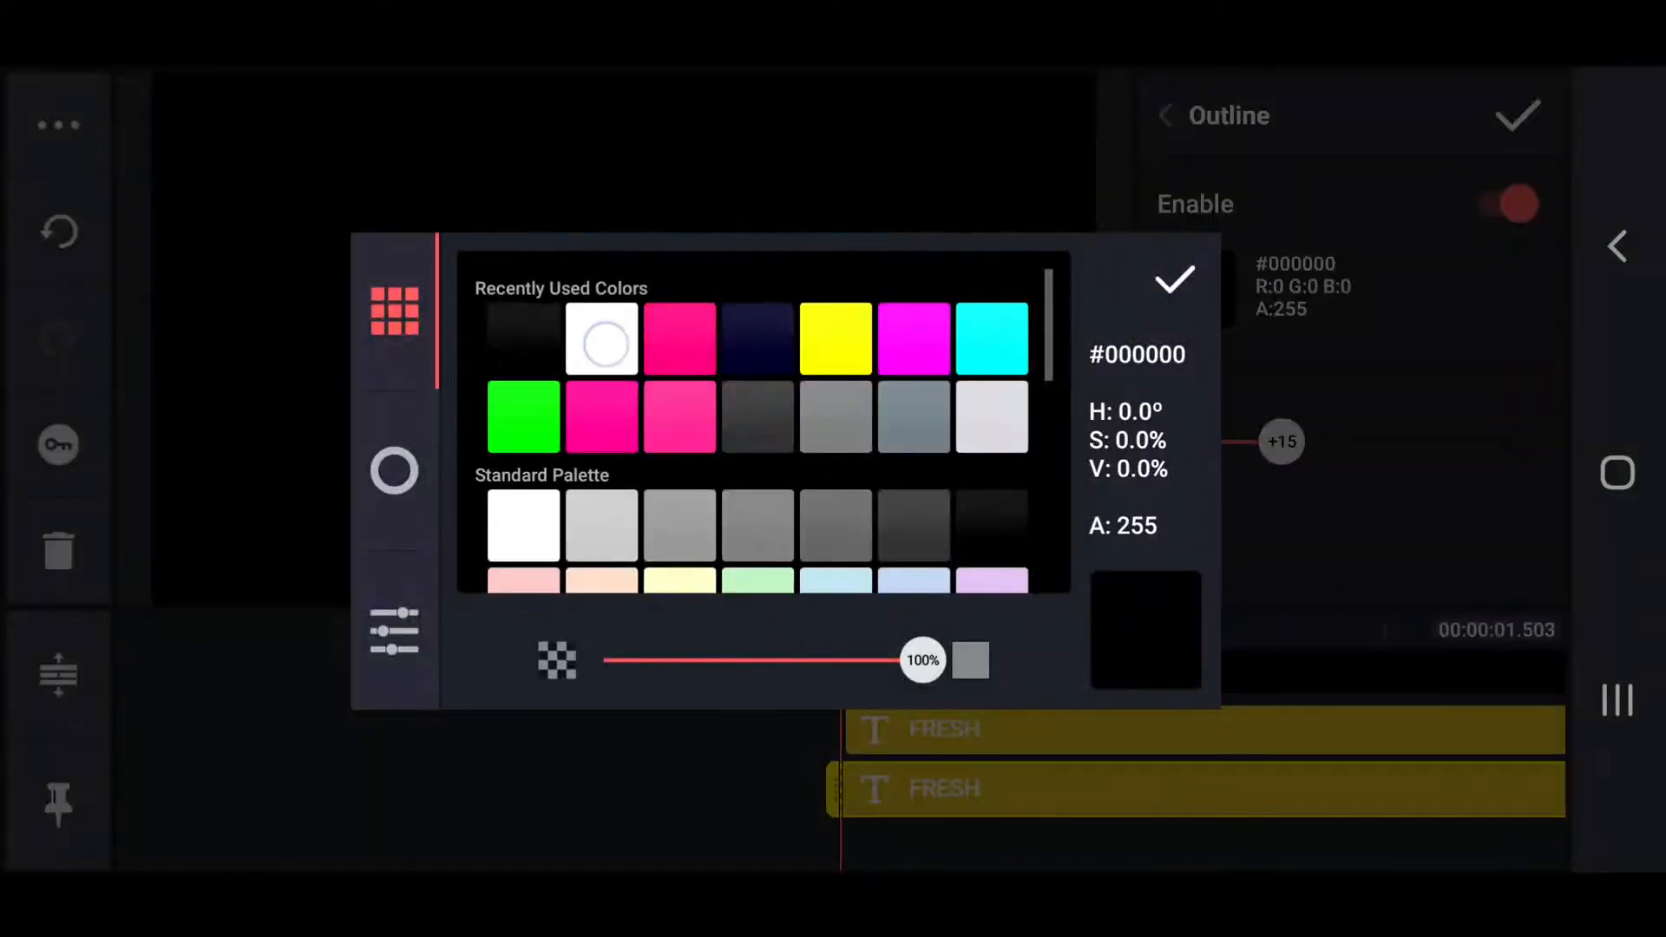
left_click(1175, 282)
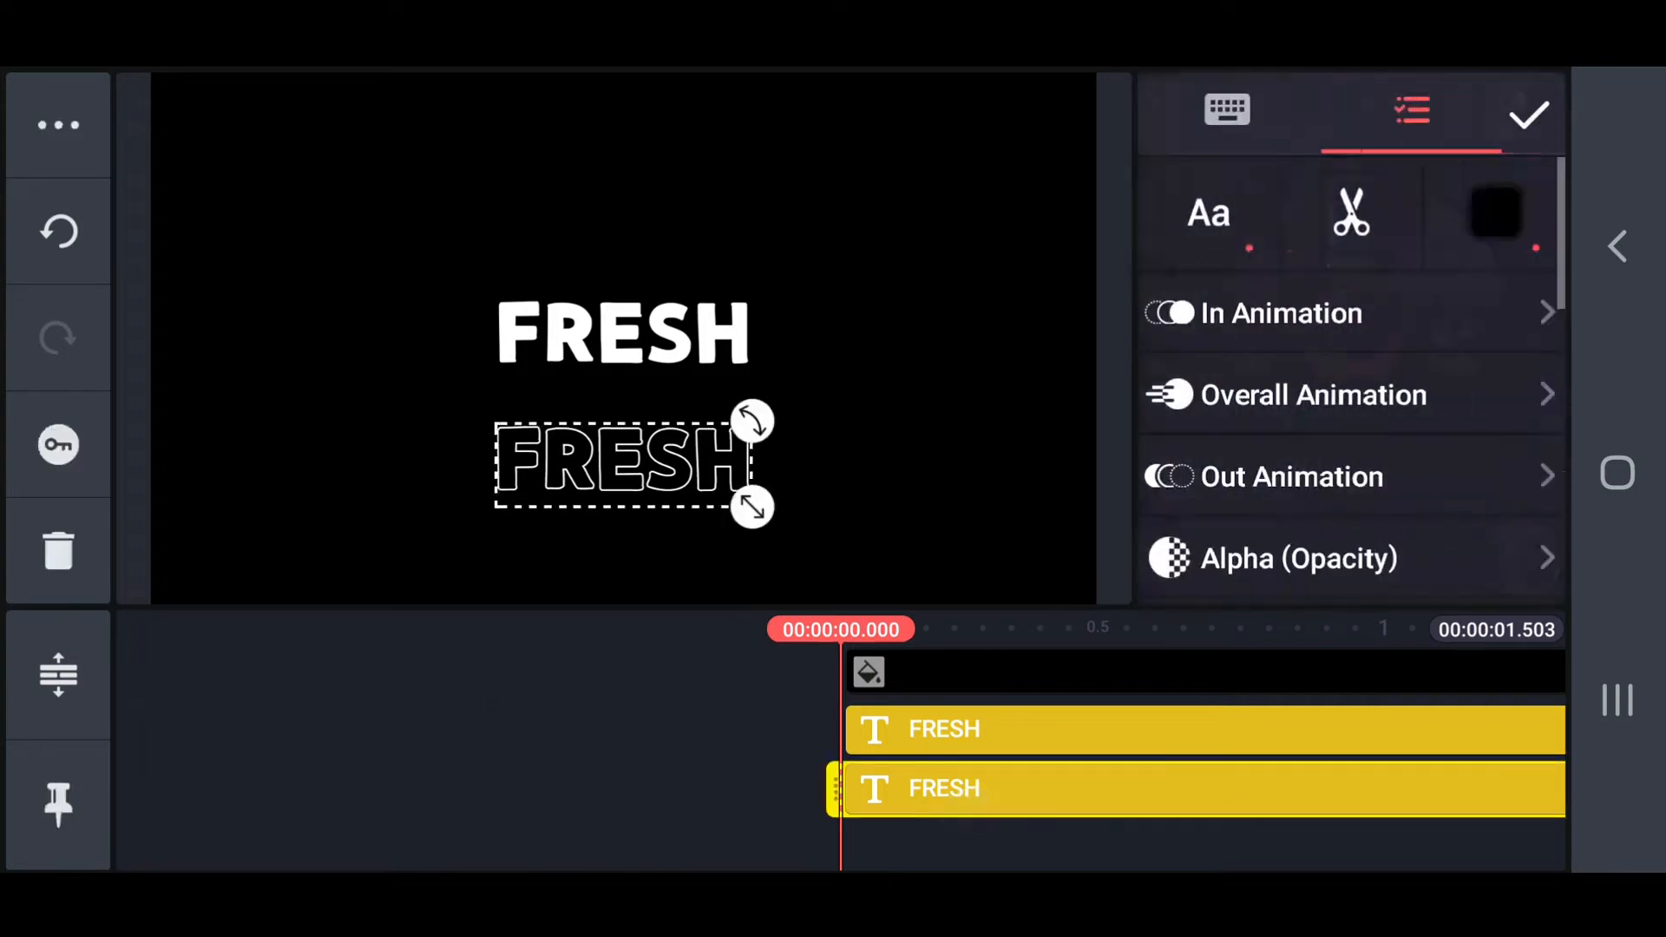
left_click(1528, 114)
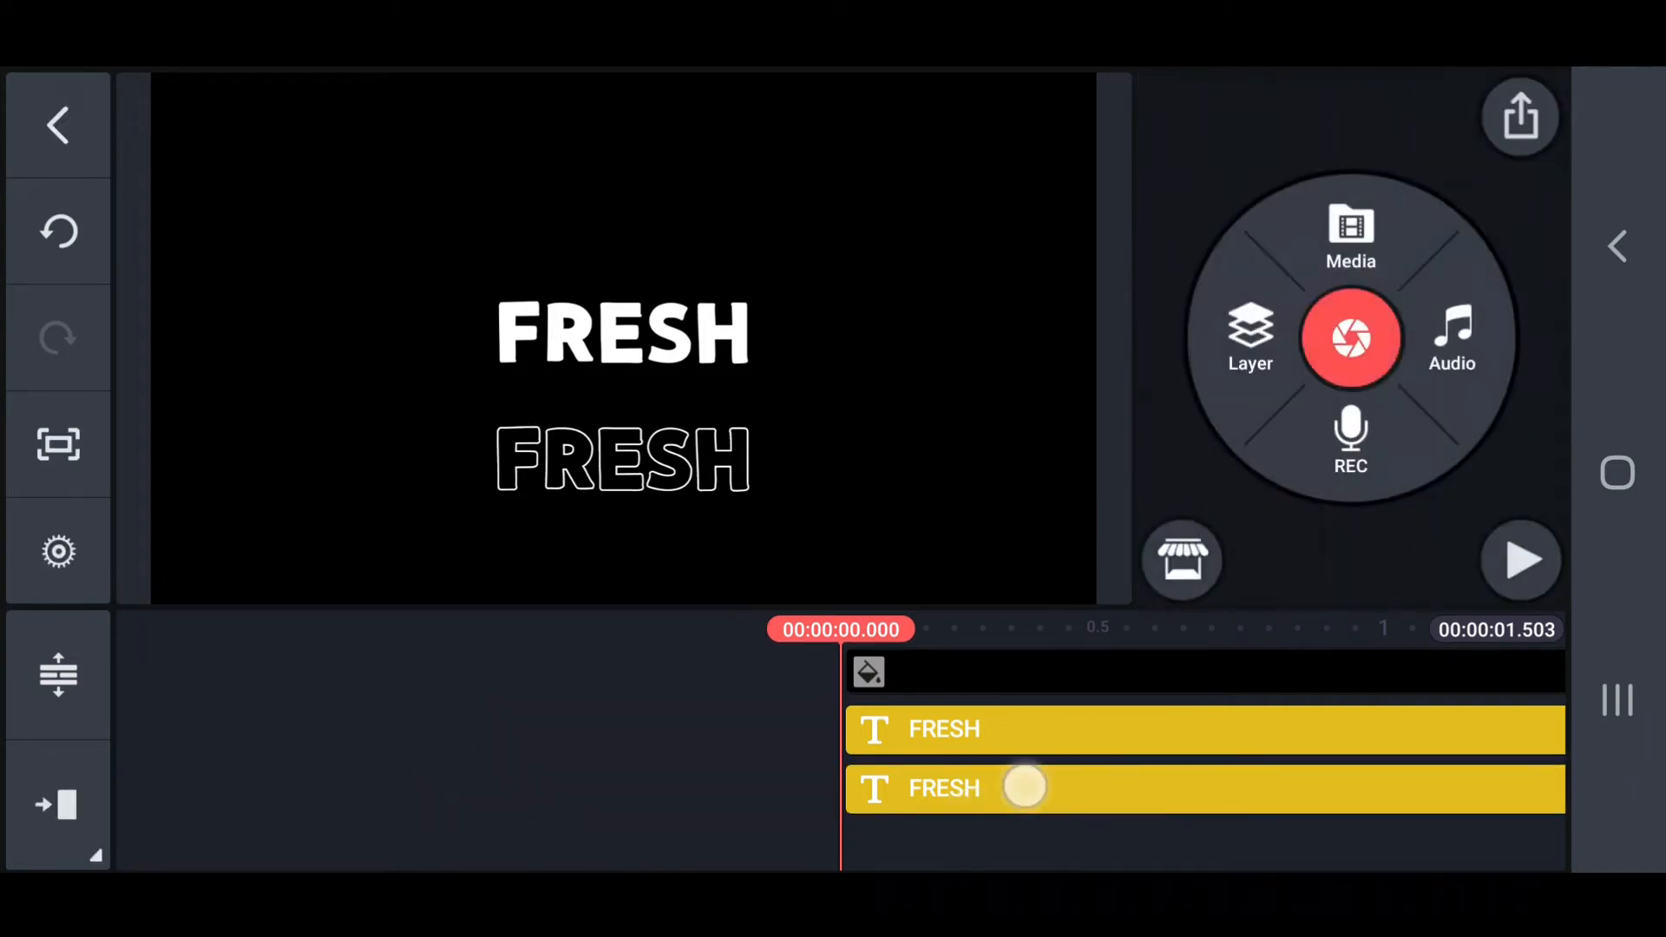
left_click(1026, 788)
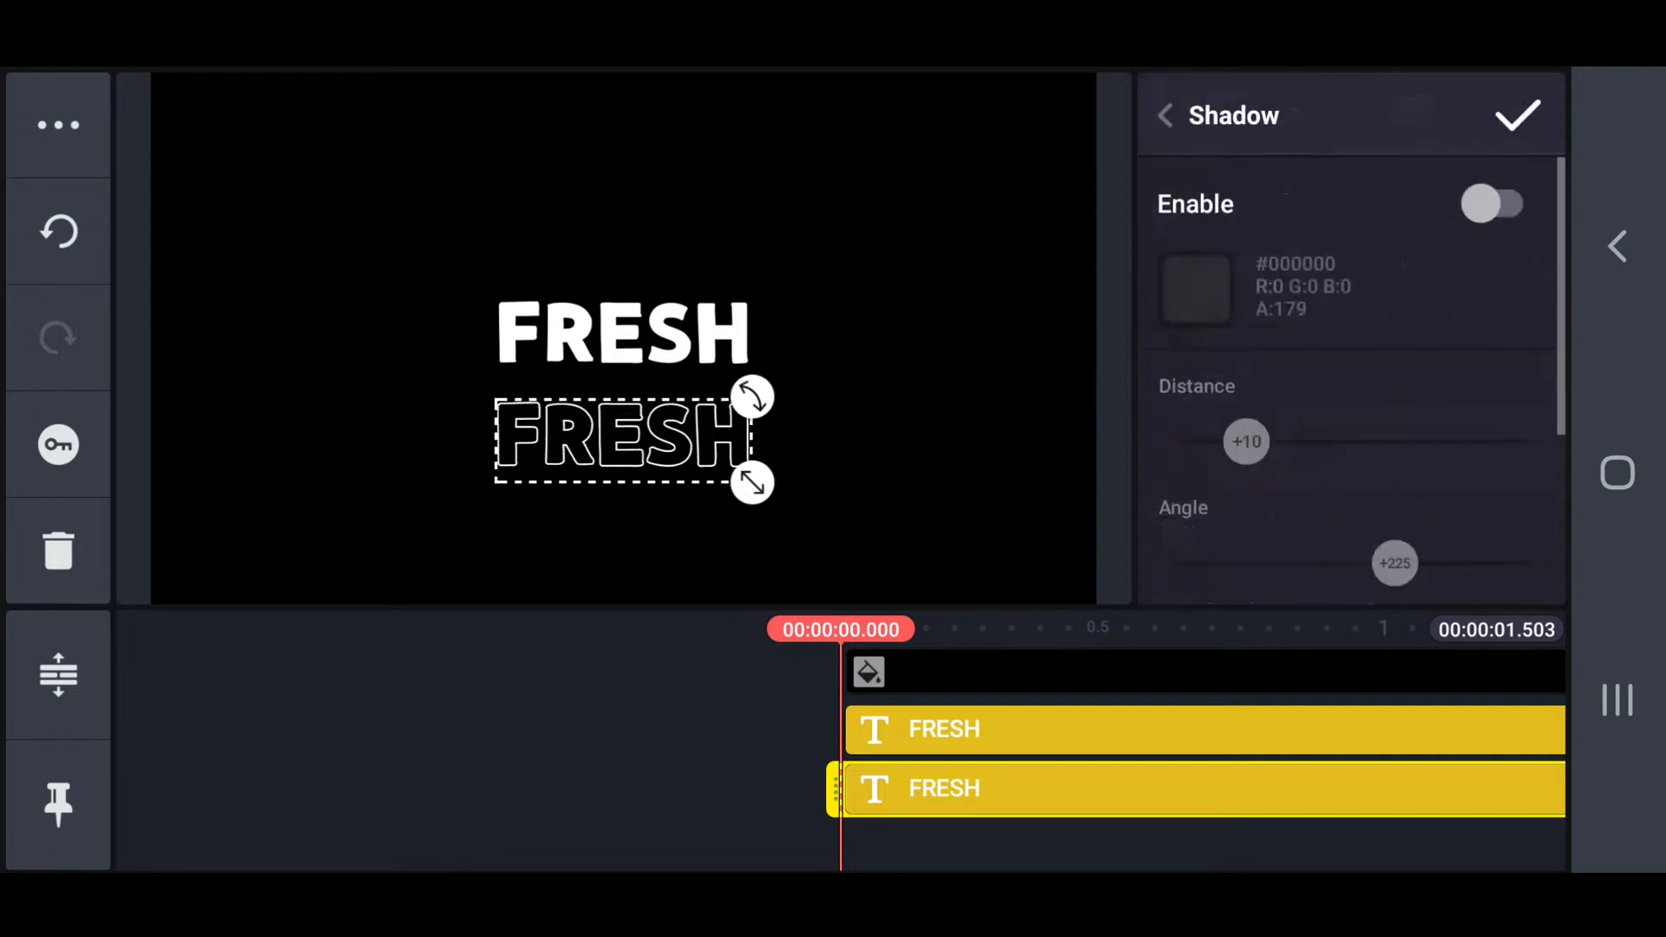
- Set the outlined copy's shadow angle to 270 and move it onto the main title
scroll("down", 3)
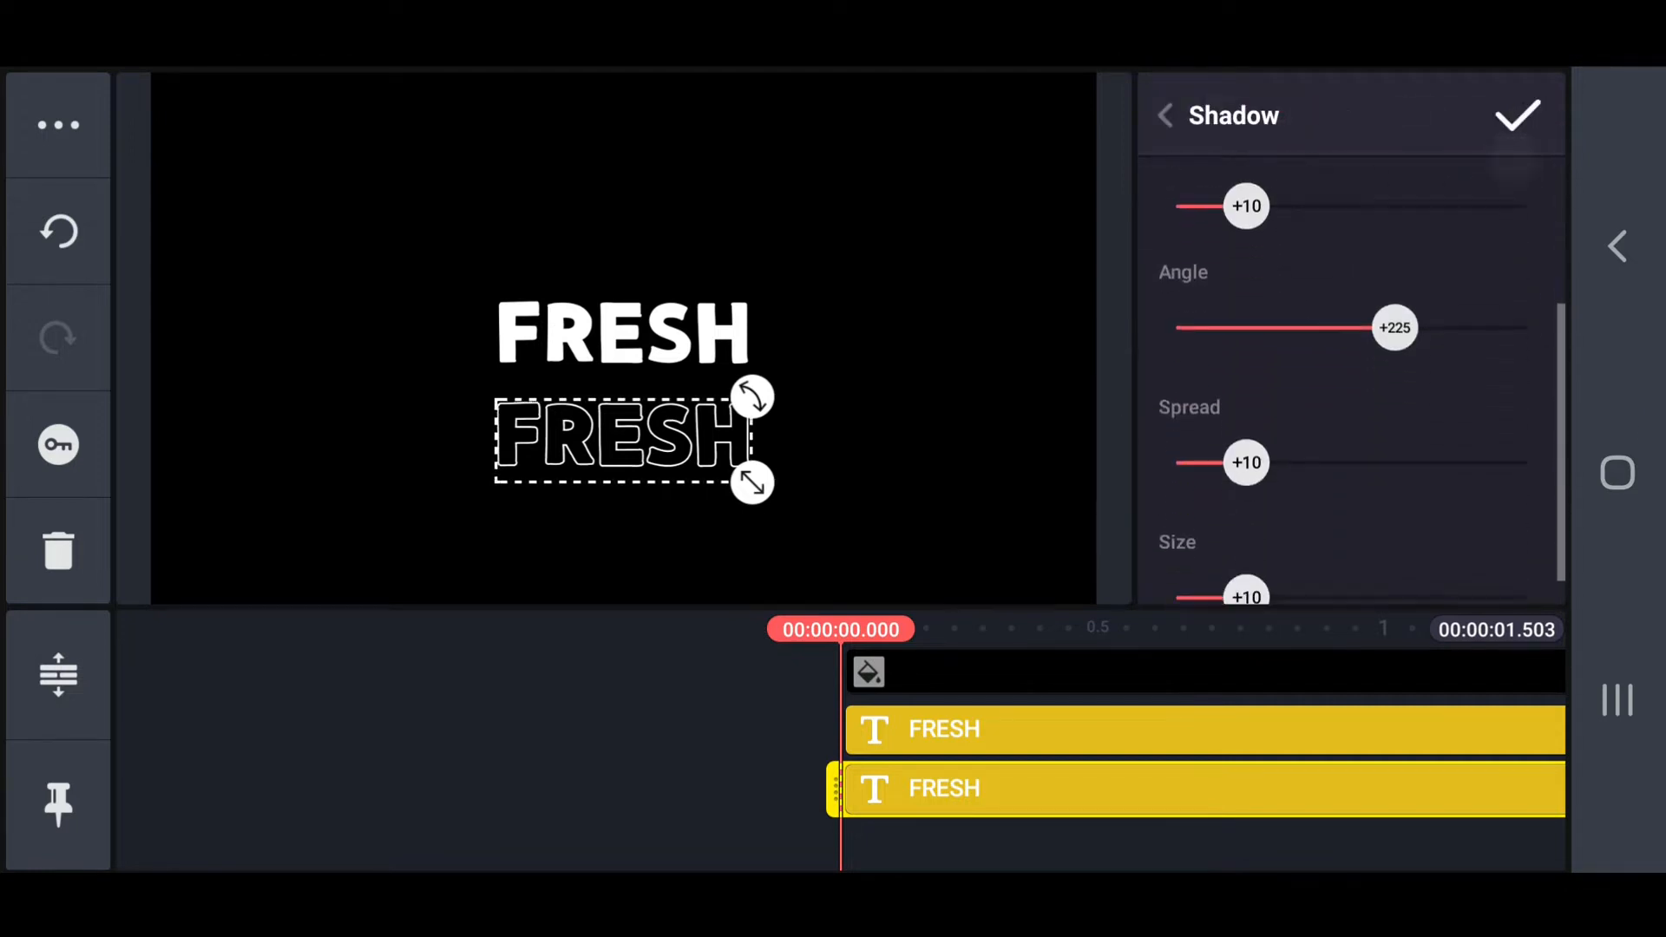
left_click_drag(1394, 328, 1477, 335)
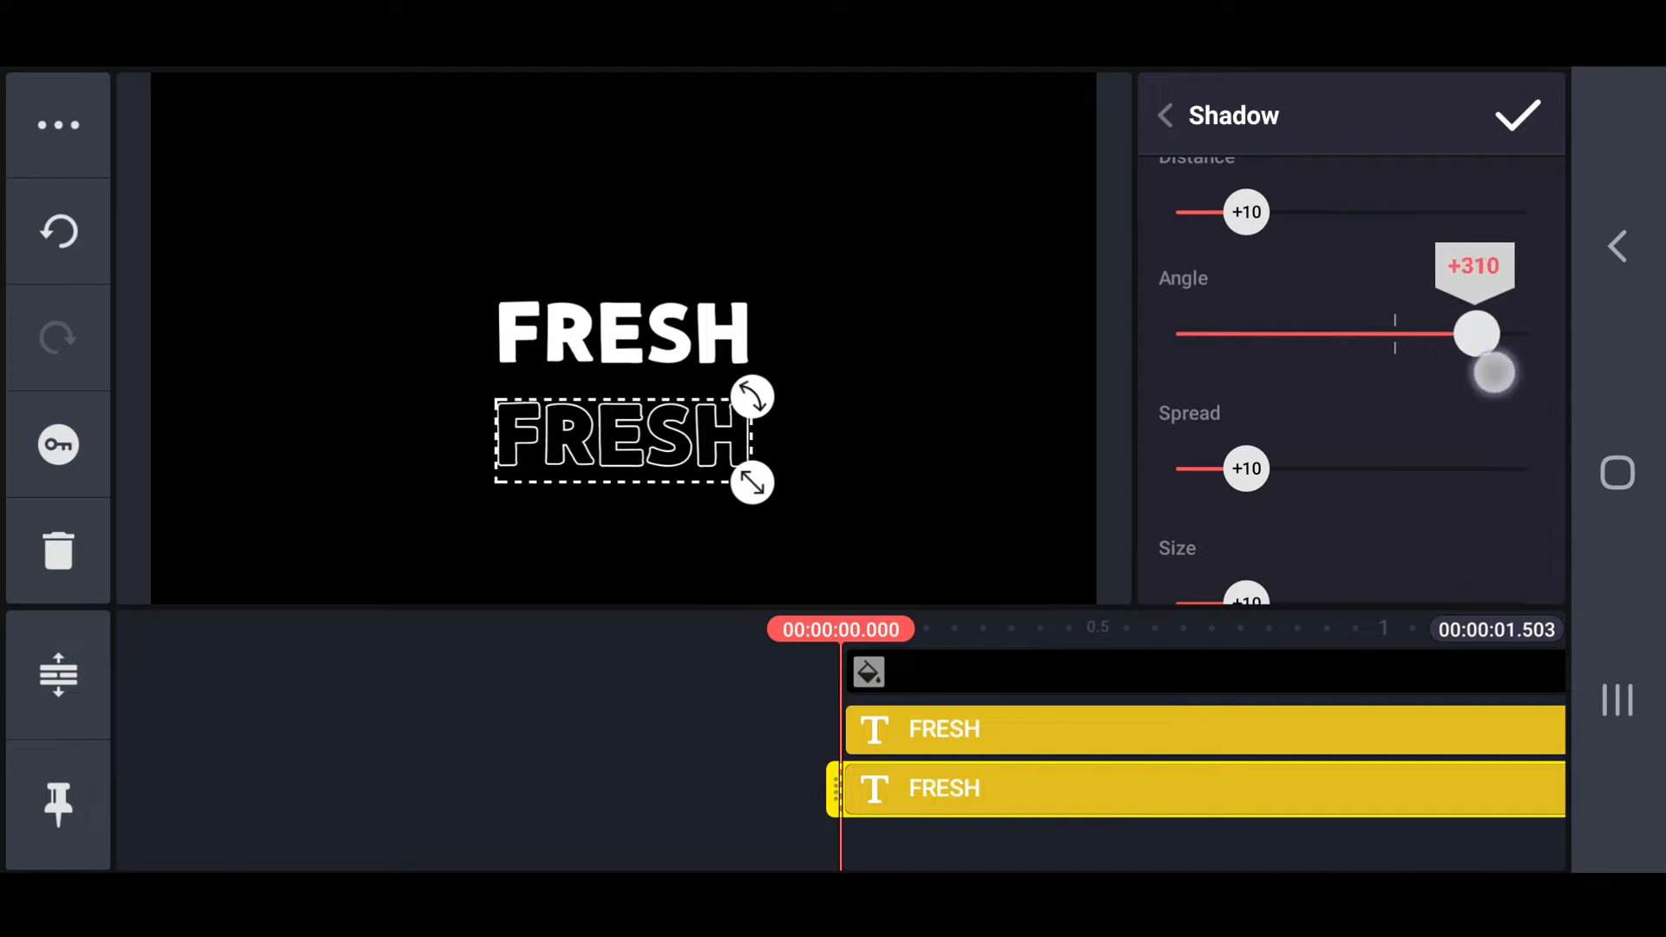
left_click_drag(1477, 333, 1440, 334)
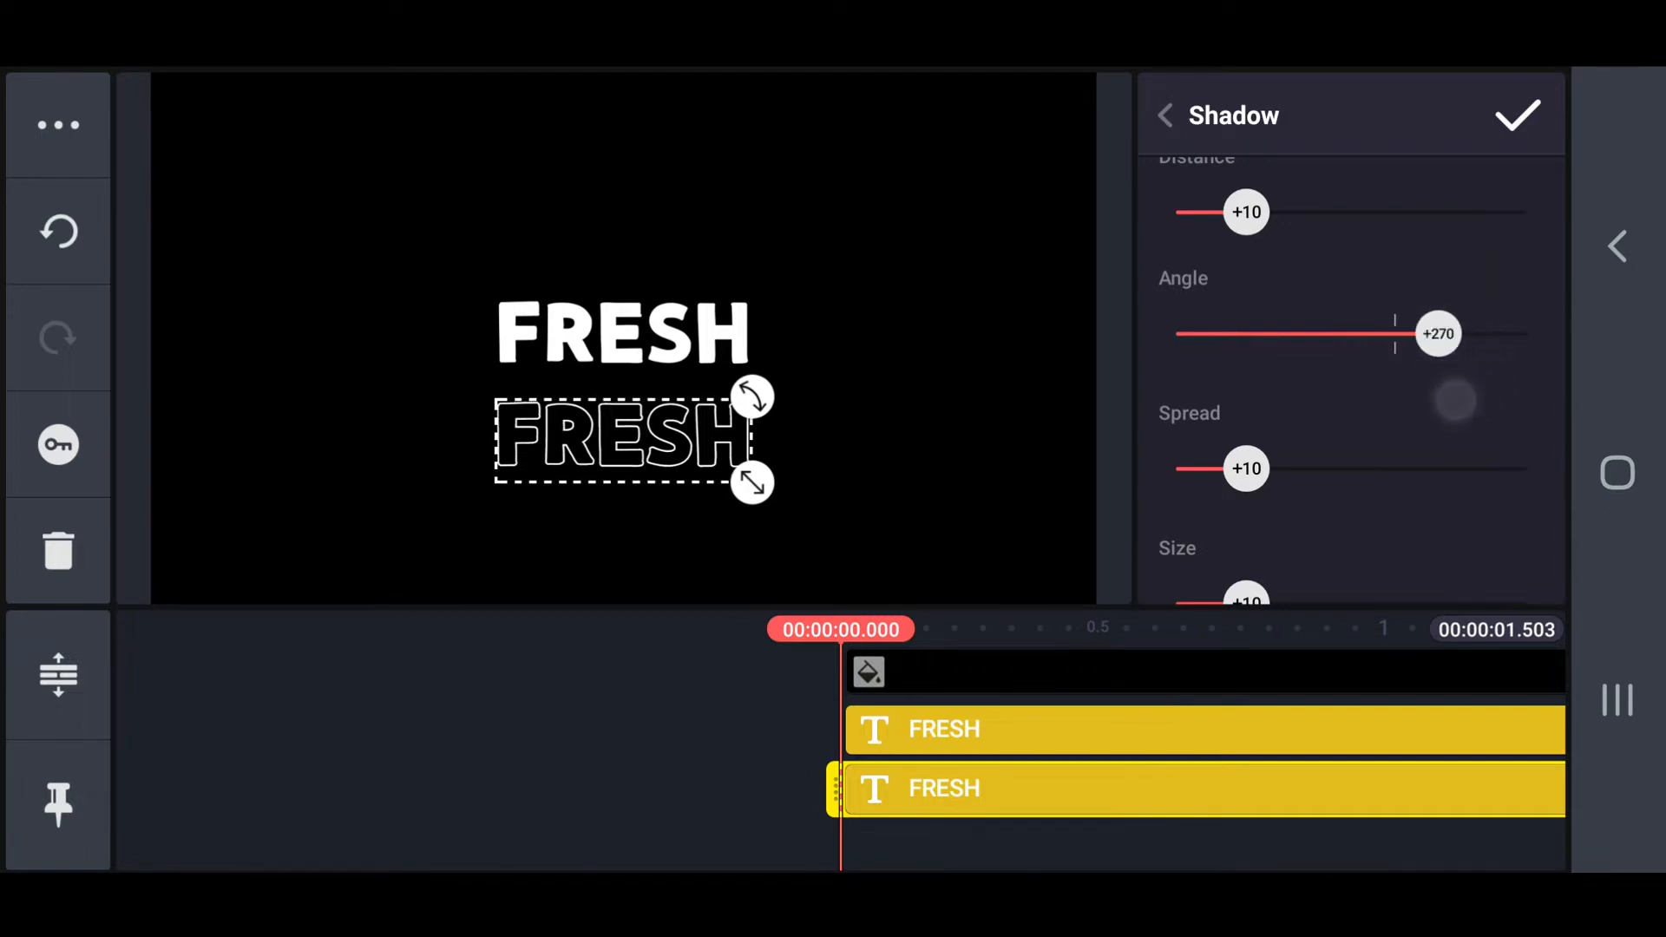
left_click_drag(1246, 467, 1352, 467)
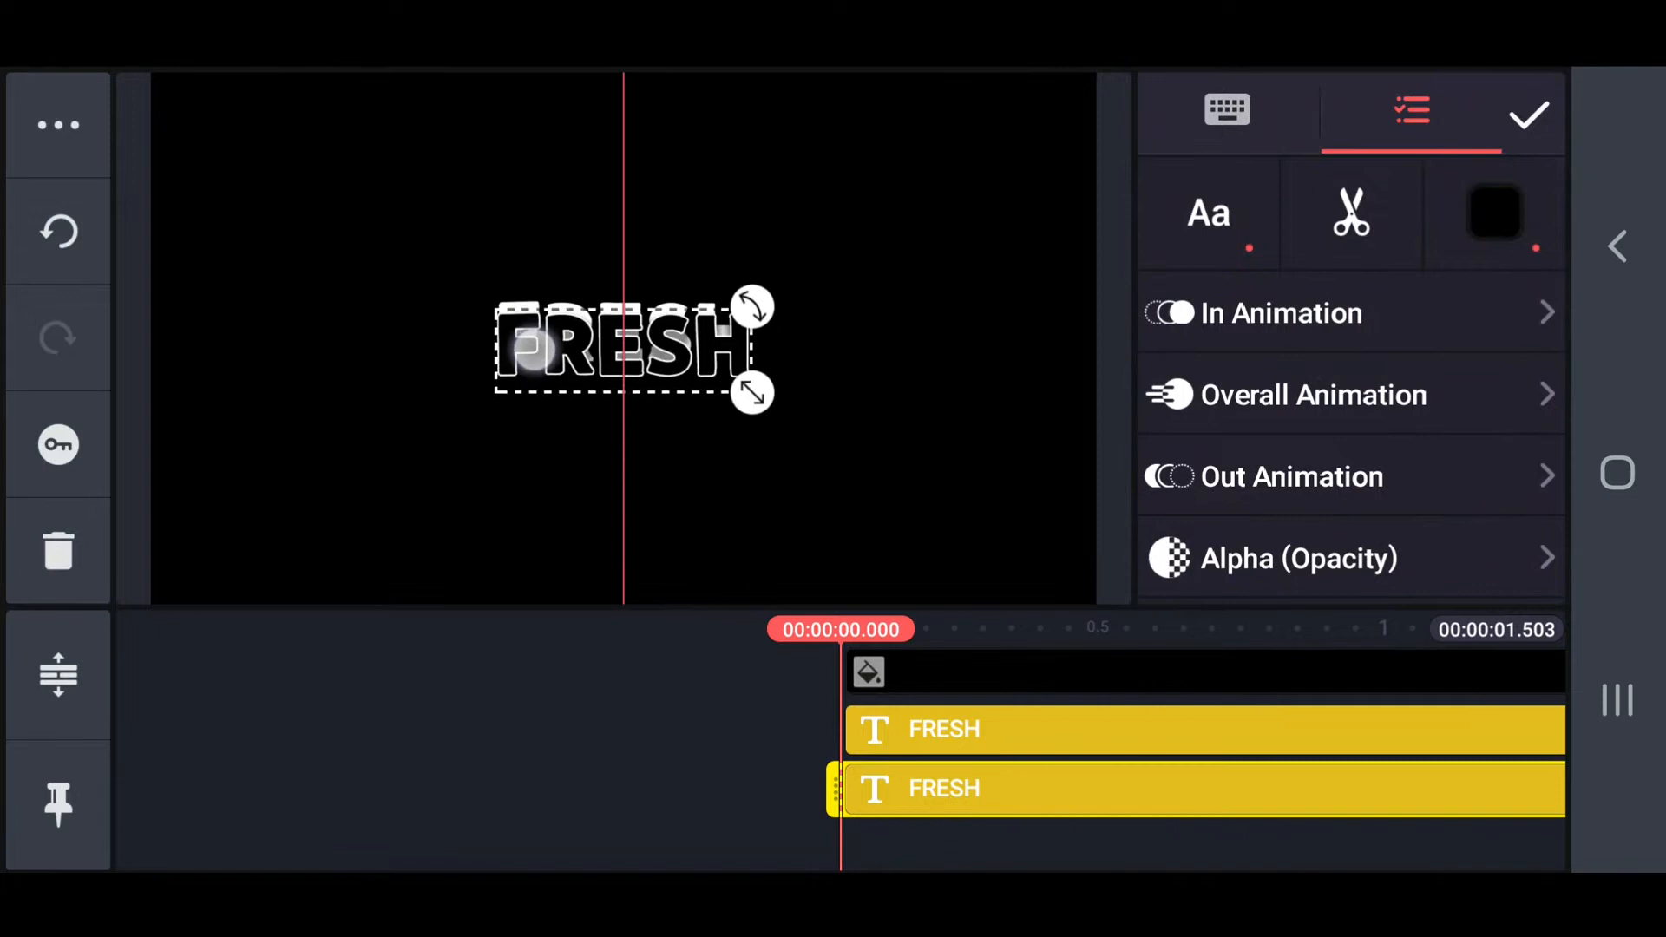
- Position the outlined FRESH copy directly beneath the white main title
left_click_drag(631, 345, 637, 372)
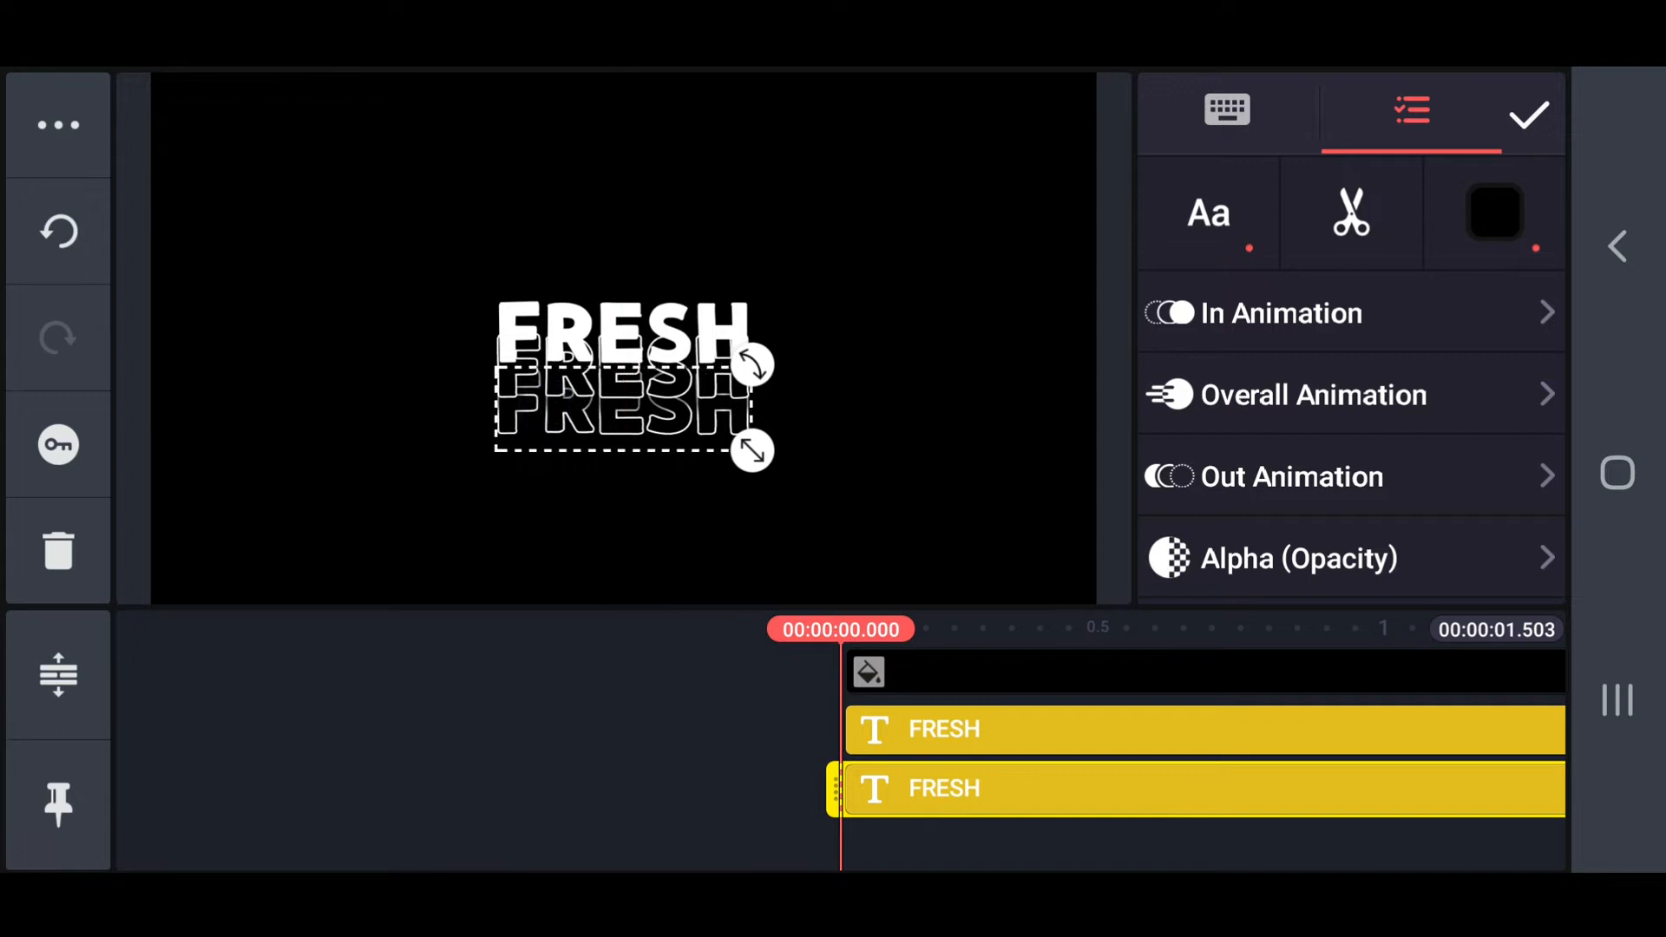
left_click(58, 125)
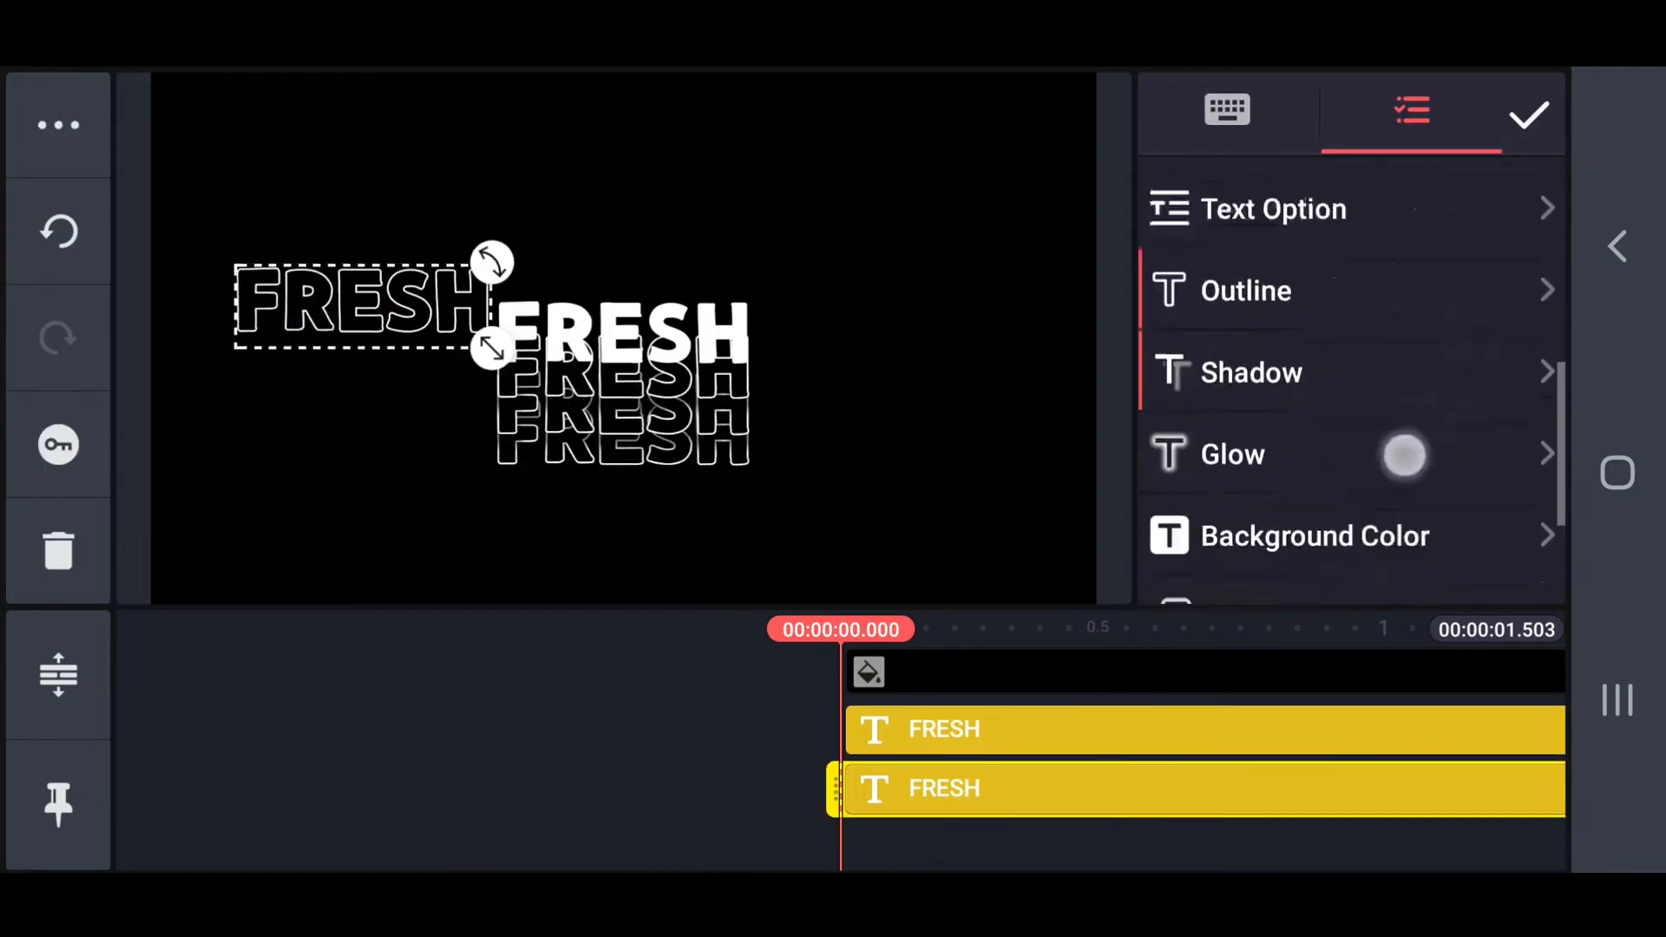
- Adjust the new copy's shadow setting and place it above the main title
left_click(1251, 372)
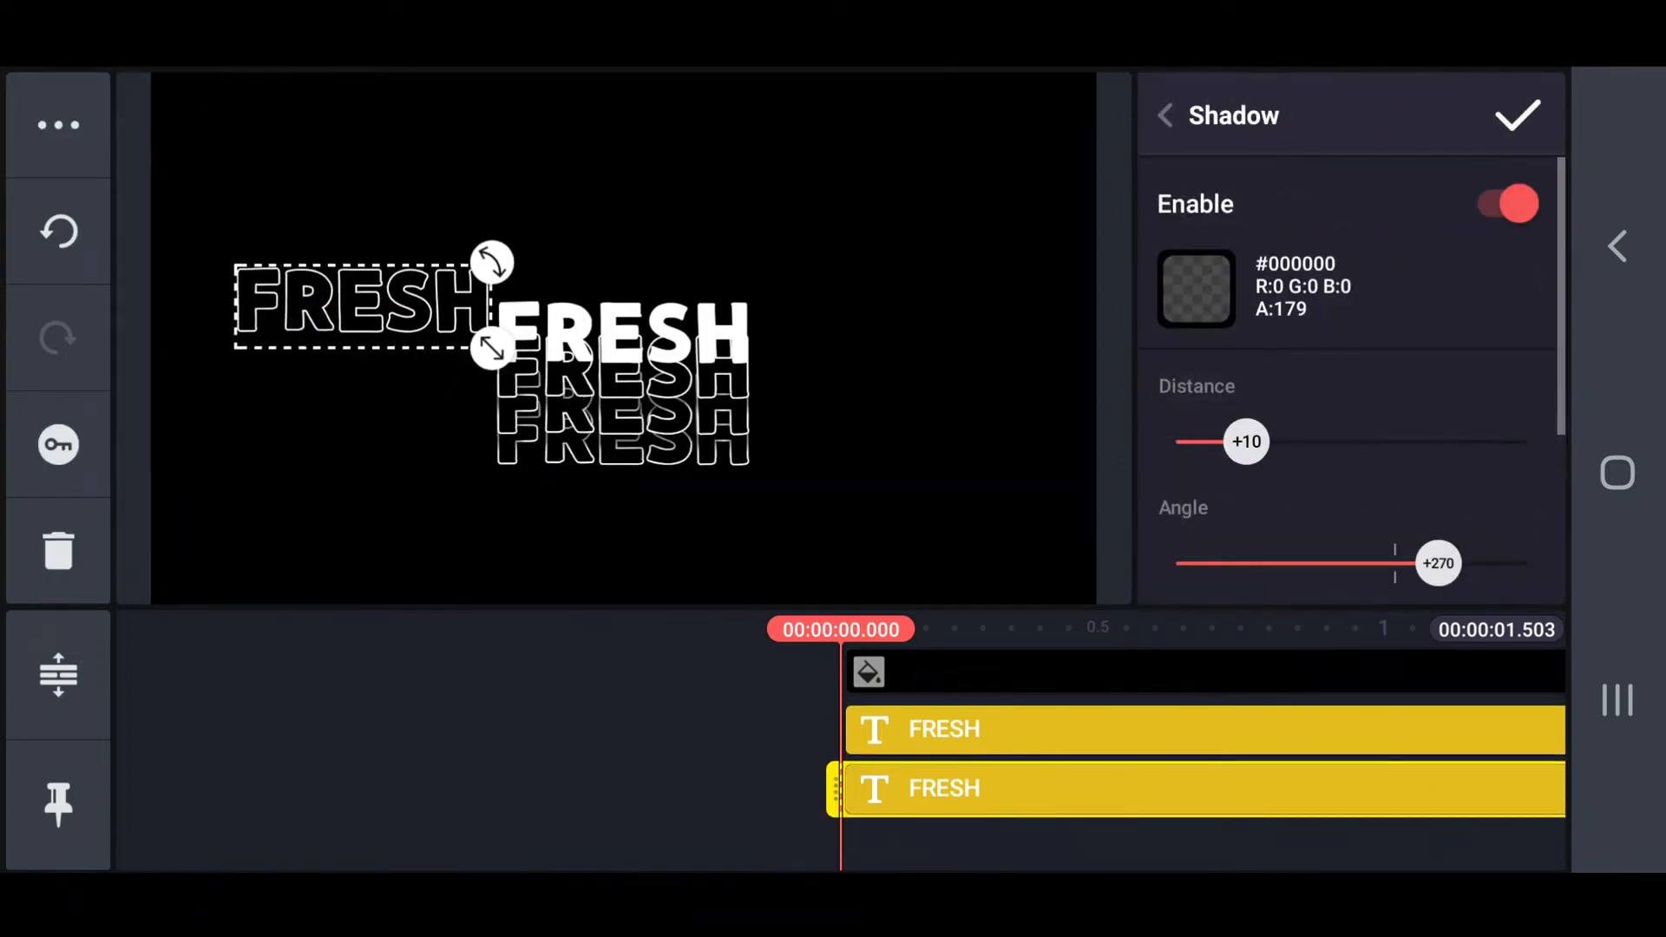
left_click_drag(1437, 563, 1263, 562)
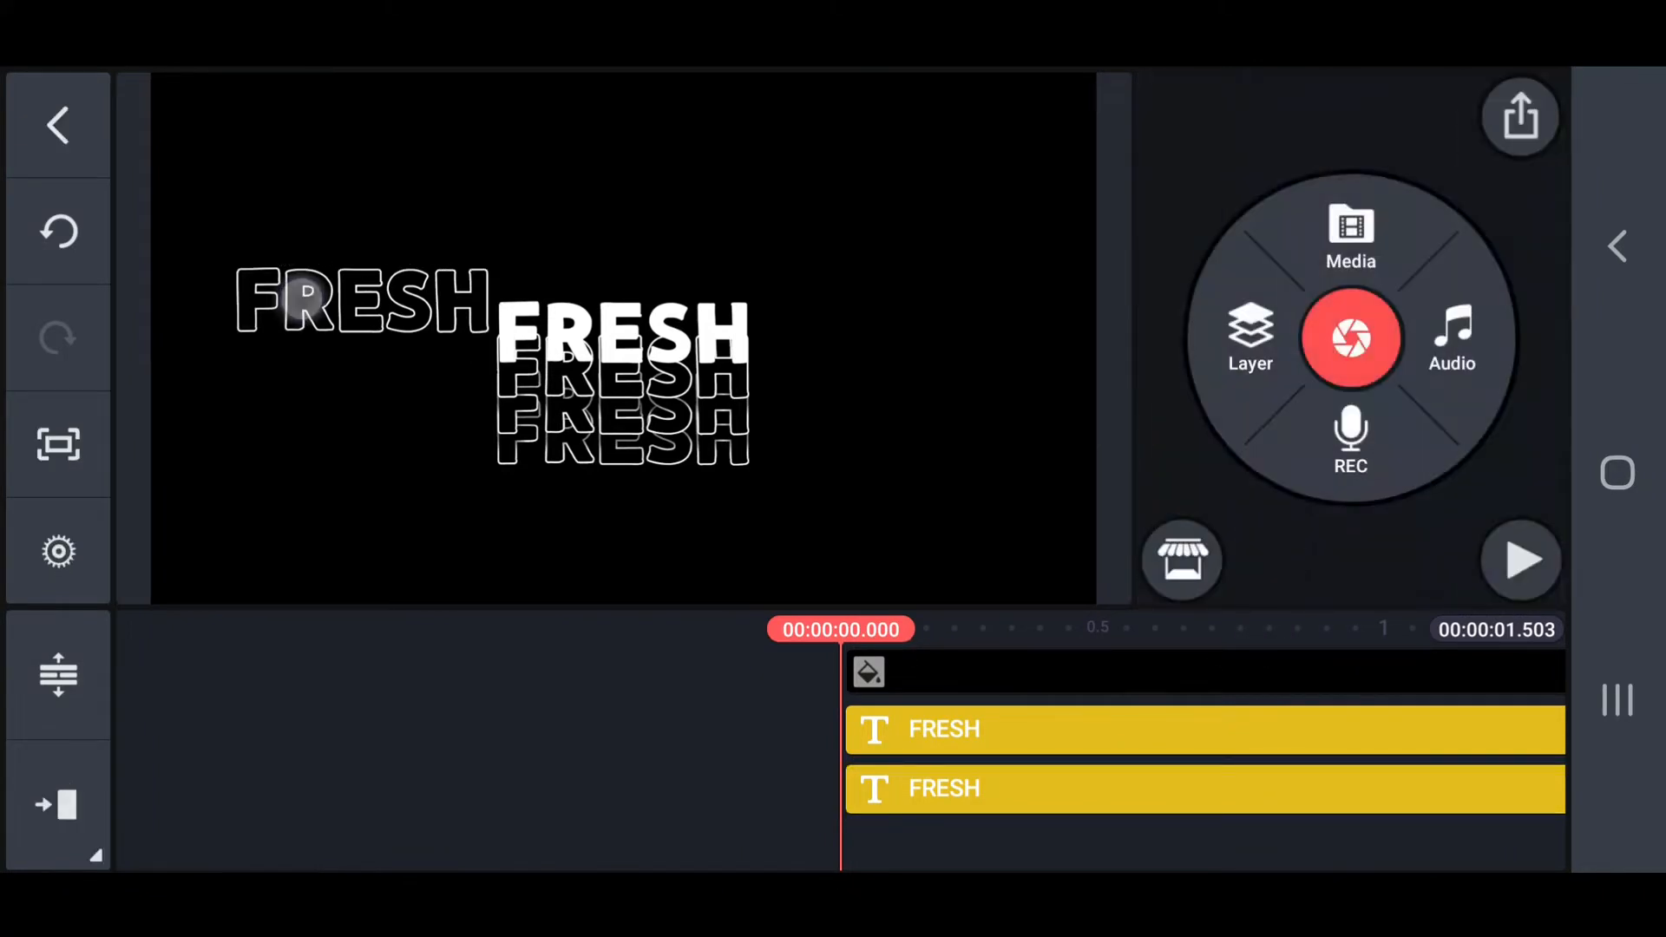
left_click(944, 788)
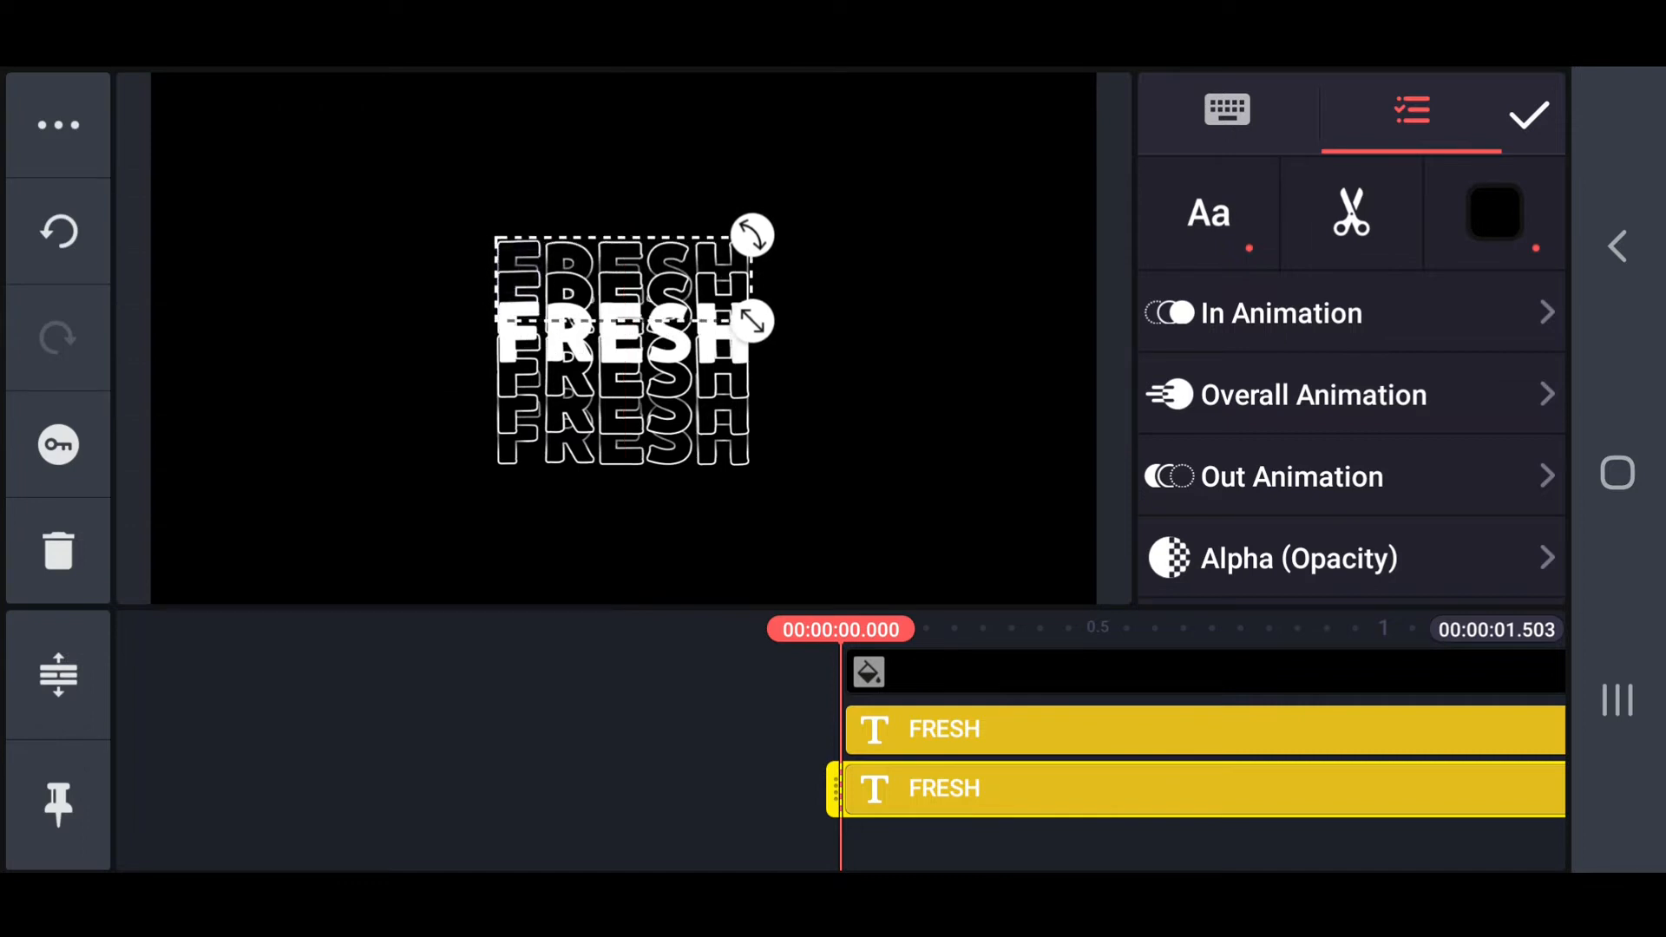
- Finish the outline settings so outlined copies frame the white FRESH evenly
left_click(58, 125)
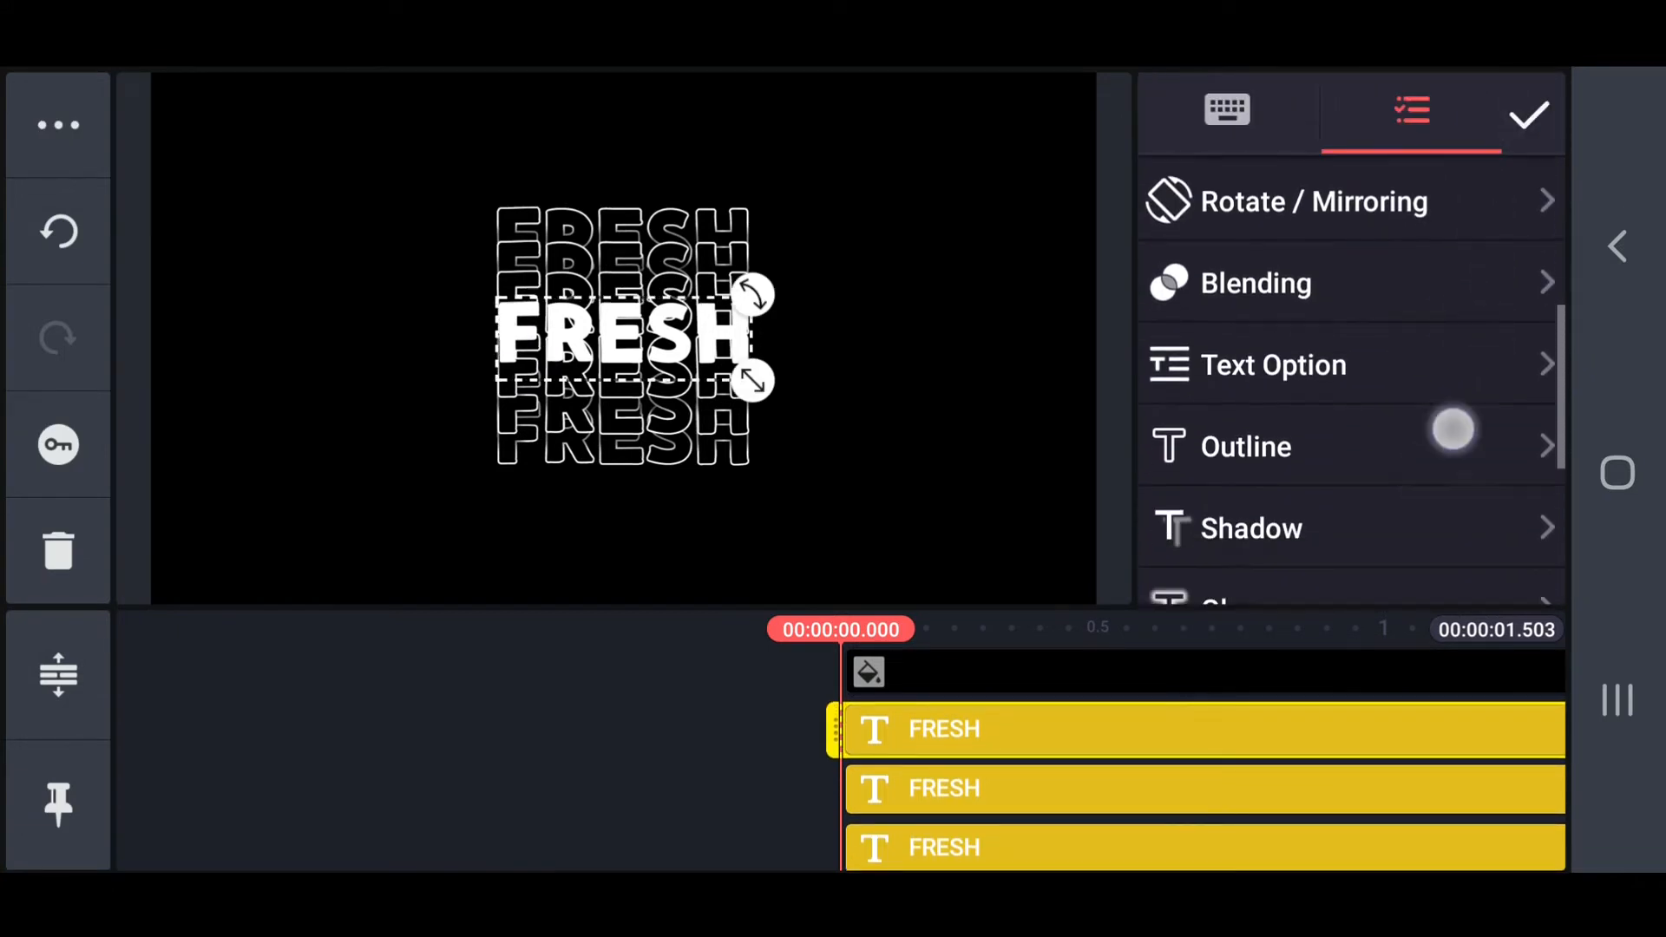
left_click(1252, 528)
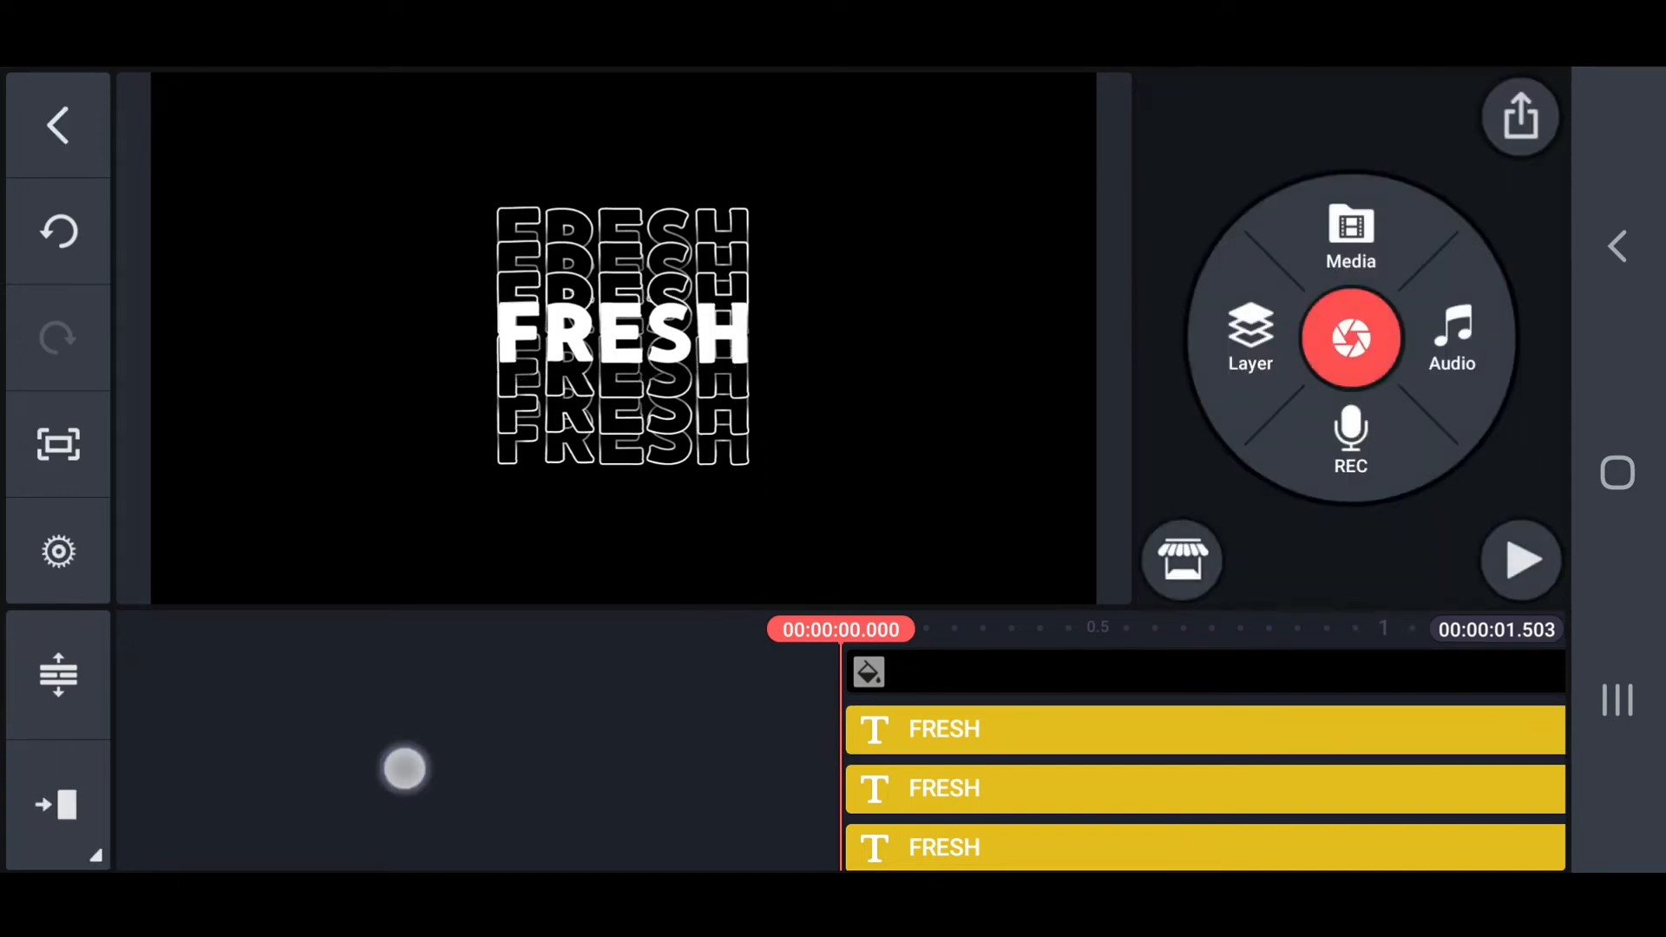
- Add the rainbow gradient image layer, flip it horizontally and blend it through the outlines
left_click(1249, 341)
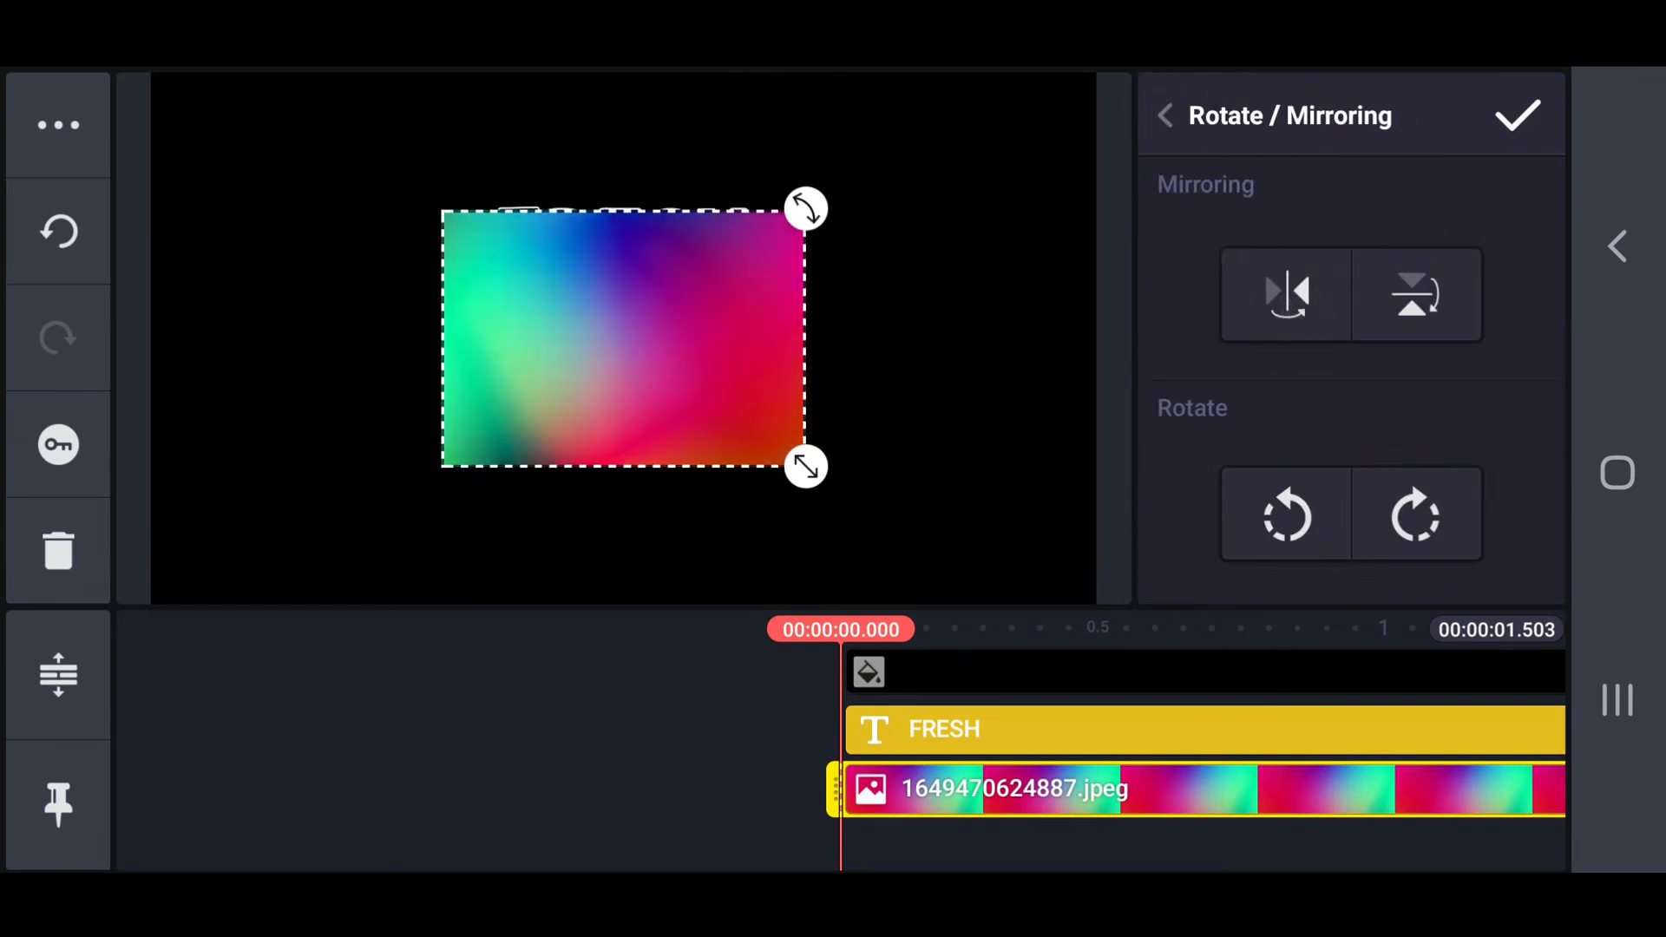
left_click(1286, 296)
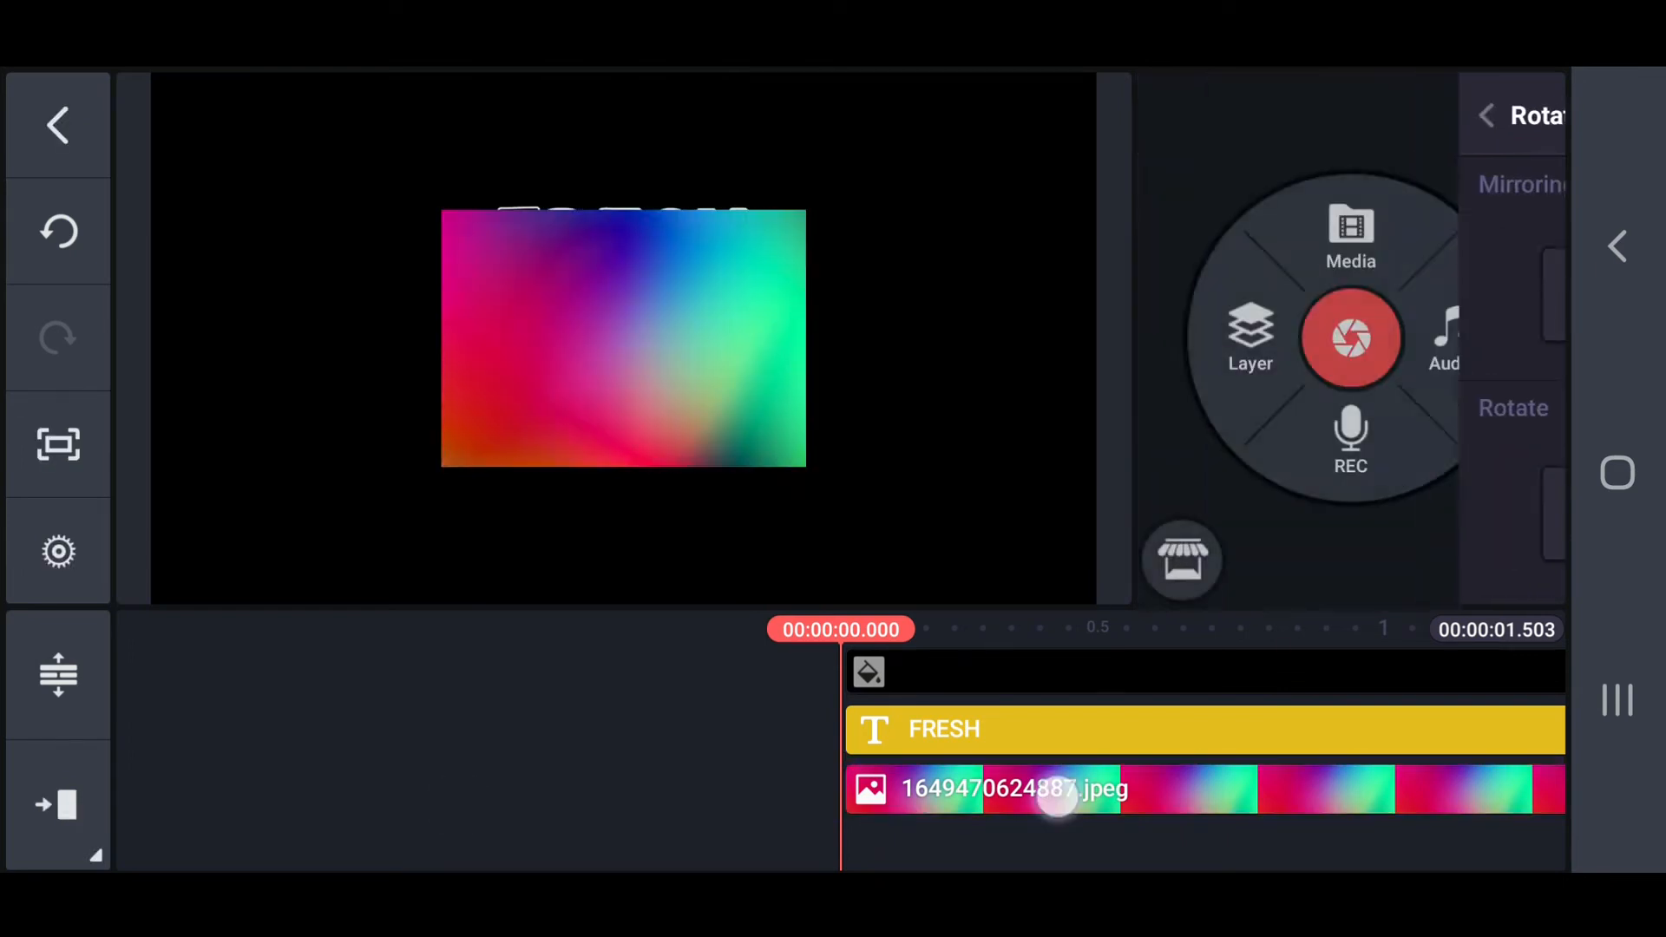
left_click(1010, 788)
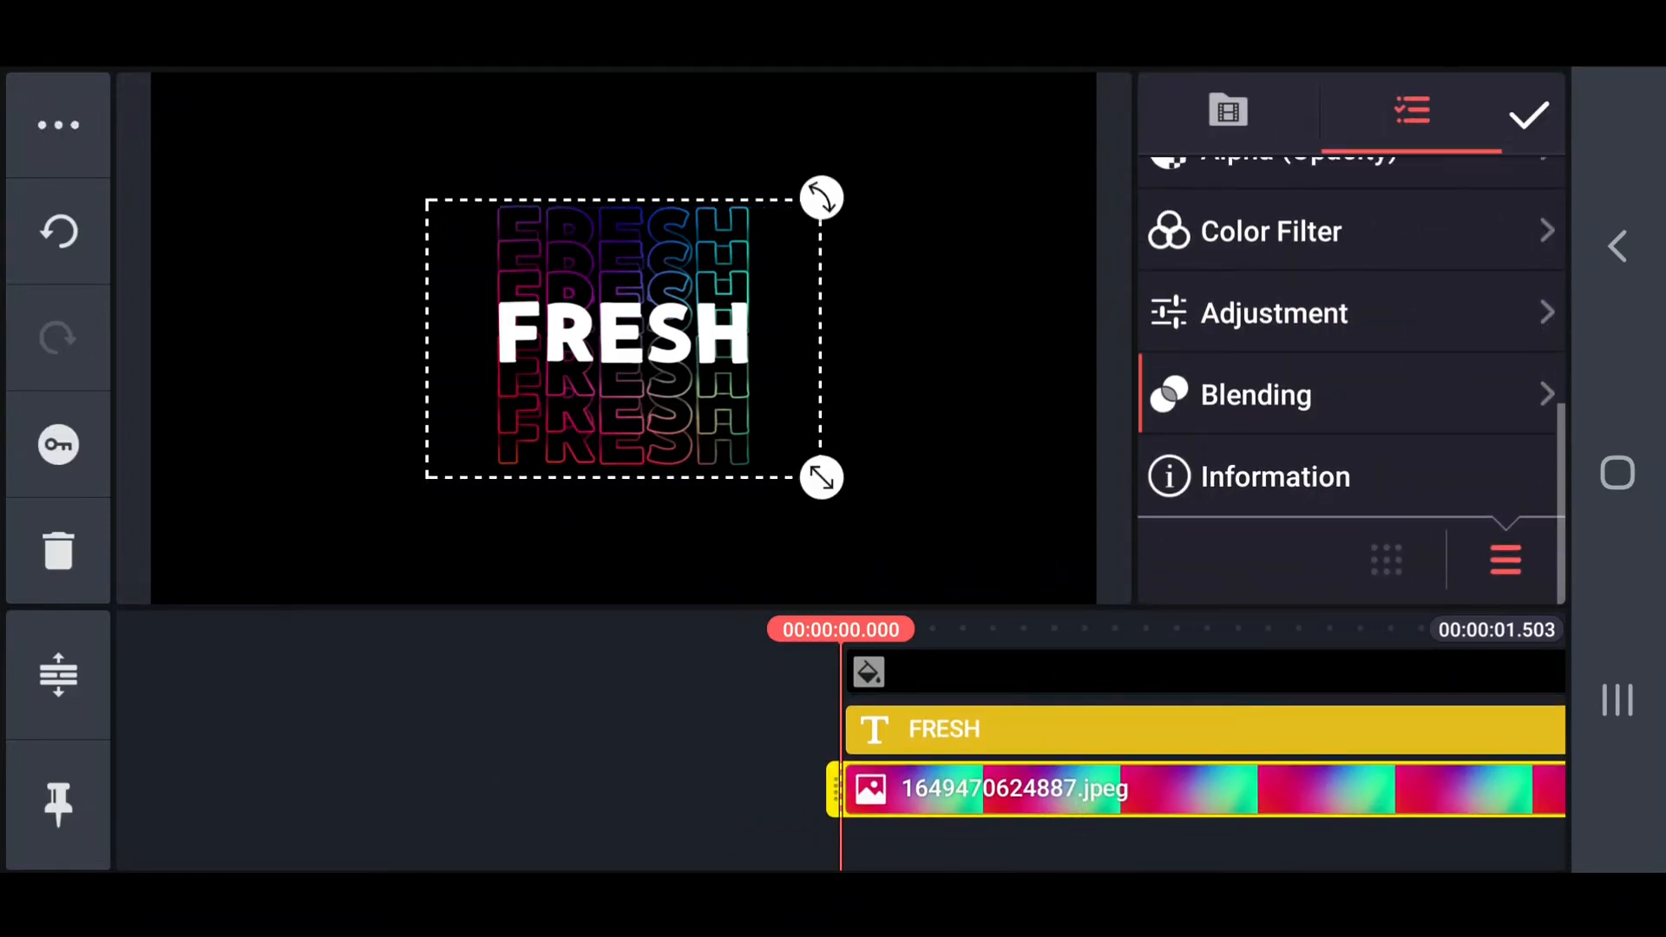
- Raise the gradient image's contrast to +100 for vivid rainbow outline colours
left_click(1274, 312)
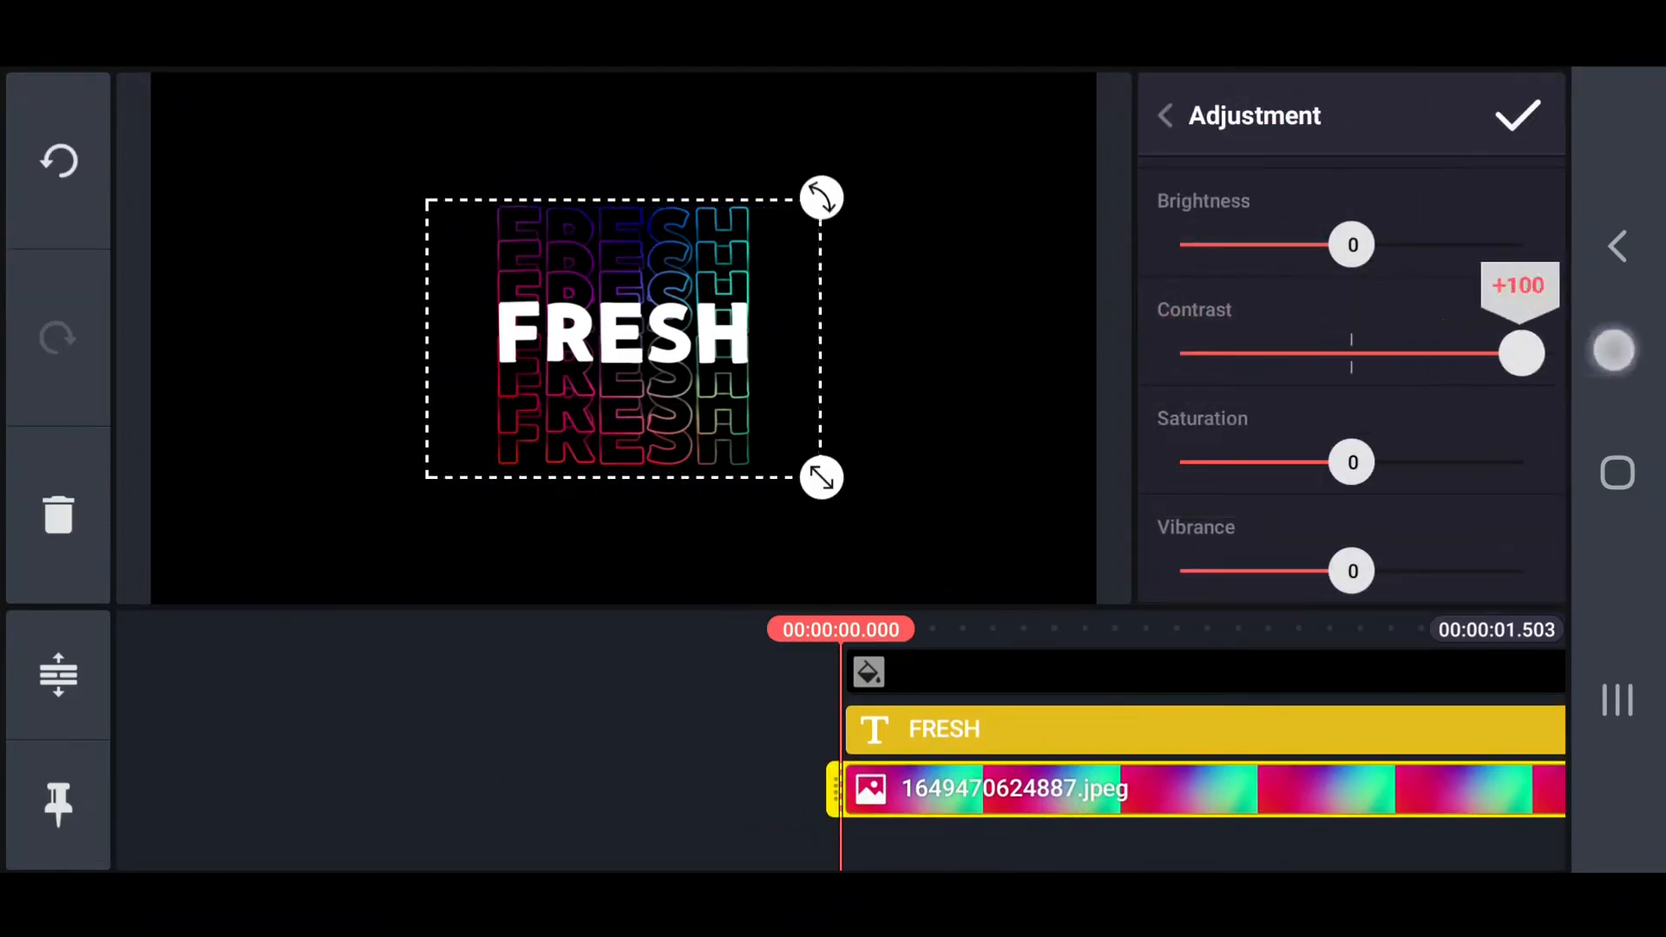
left_click_drag(1352, 461, 1522, 462)
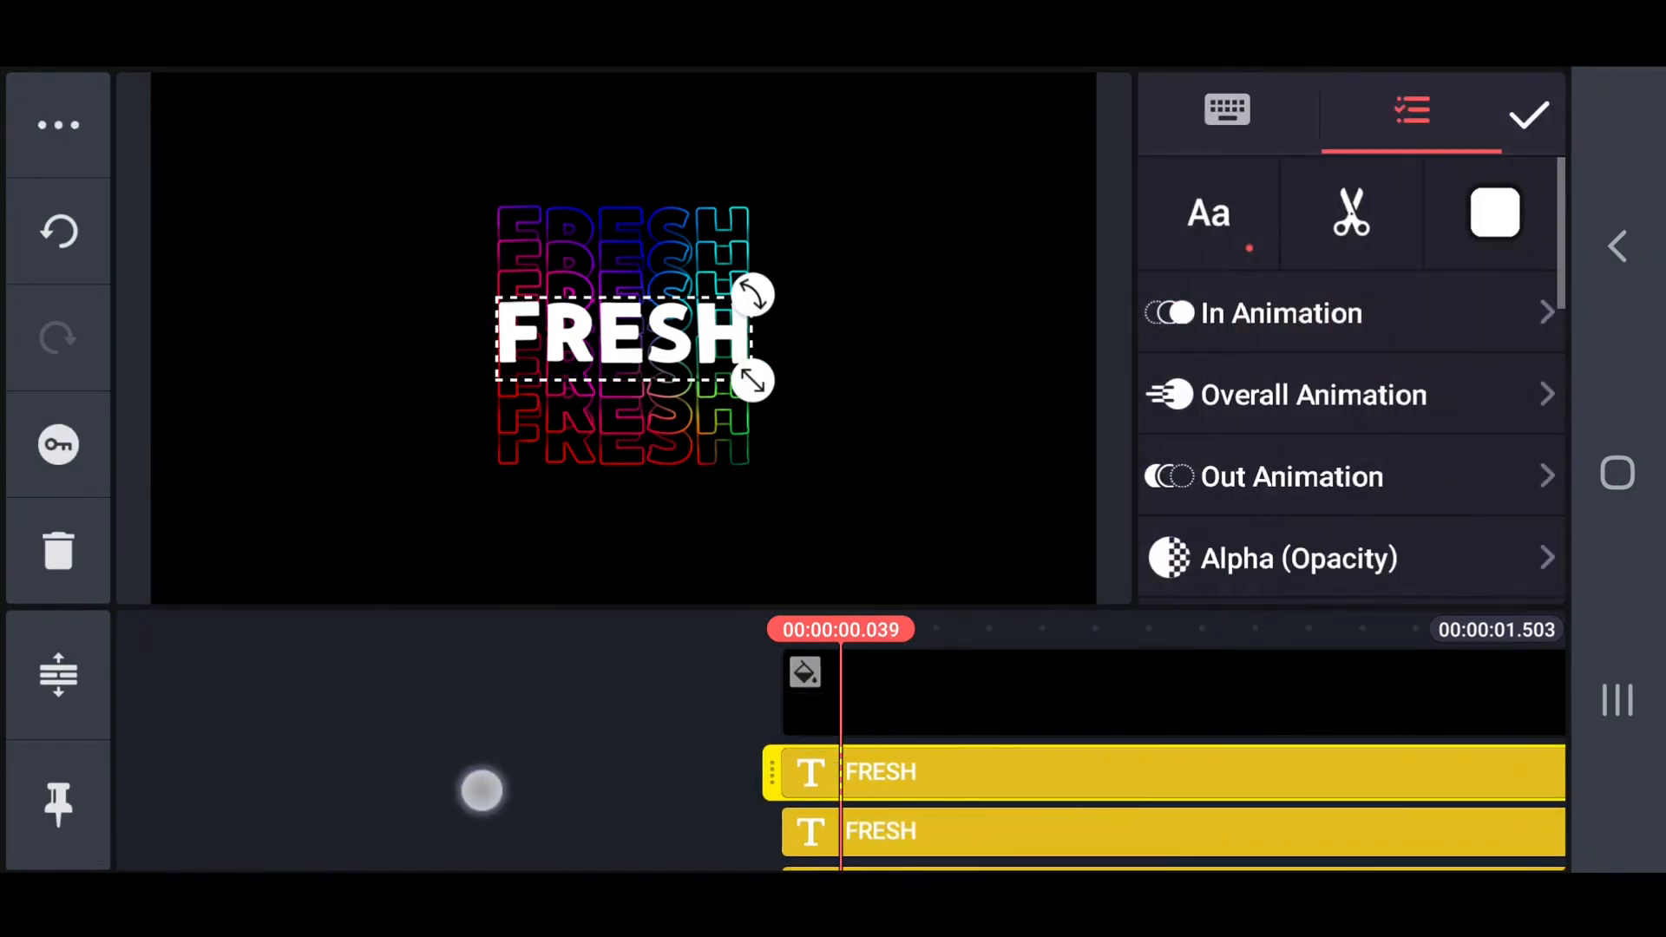
- Stagger the FRESH text clips on the timeline so they start after the background
left_click_drag(481, 792, 290, 650)
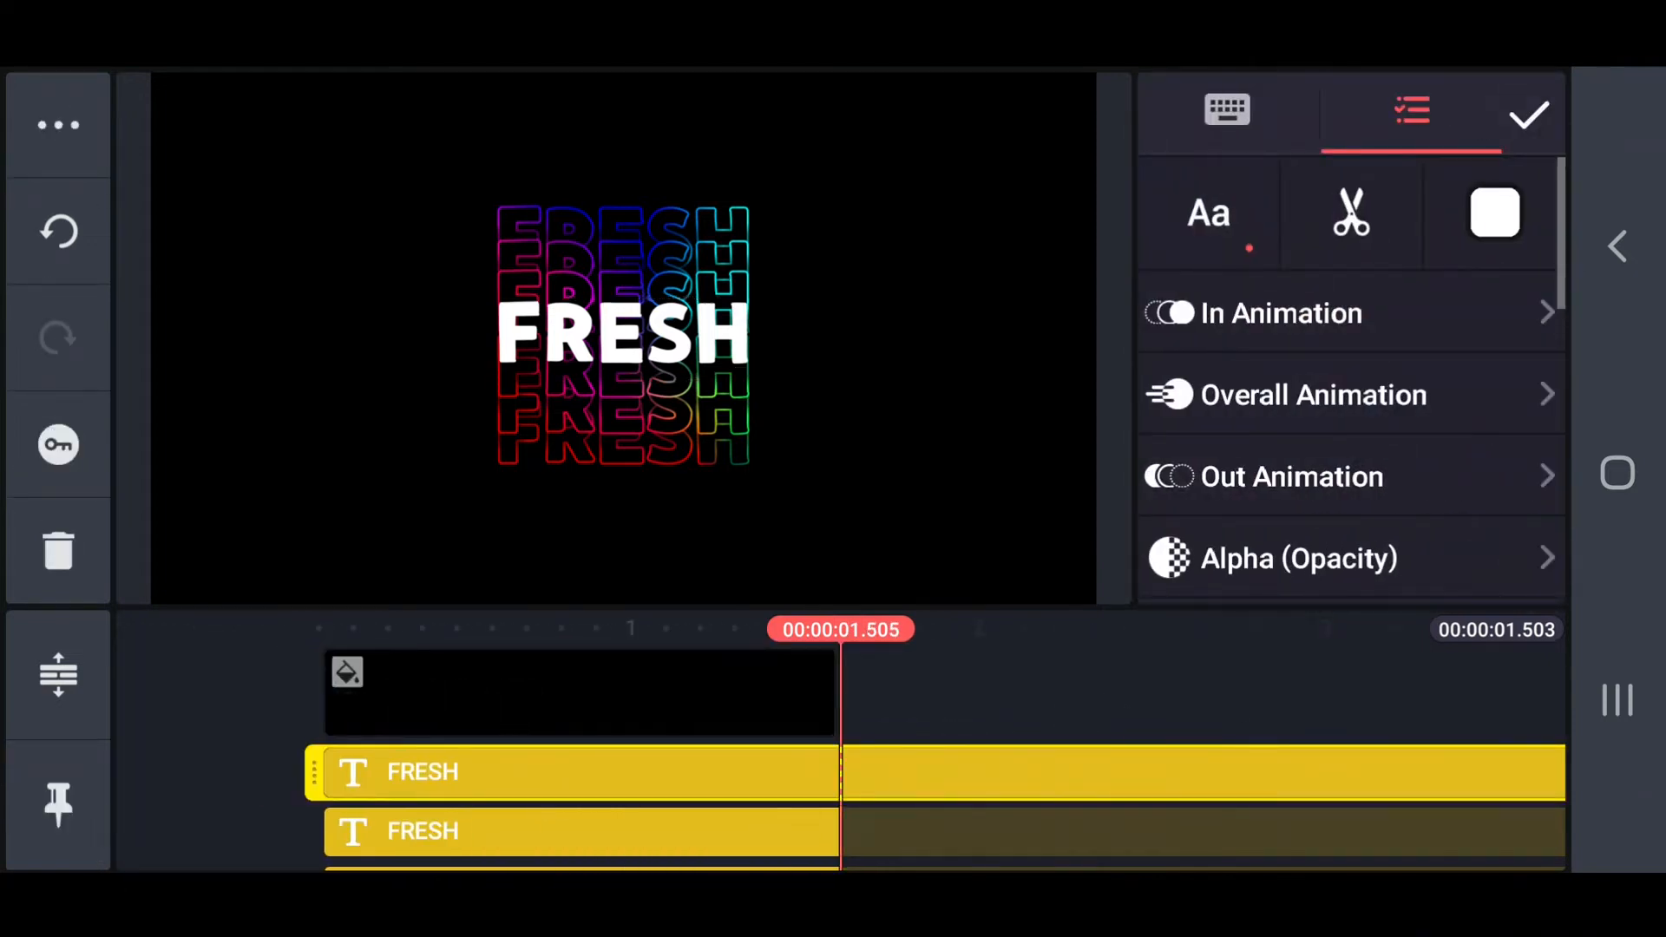
left_click(1350, 213)
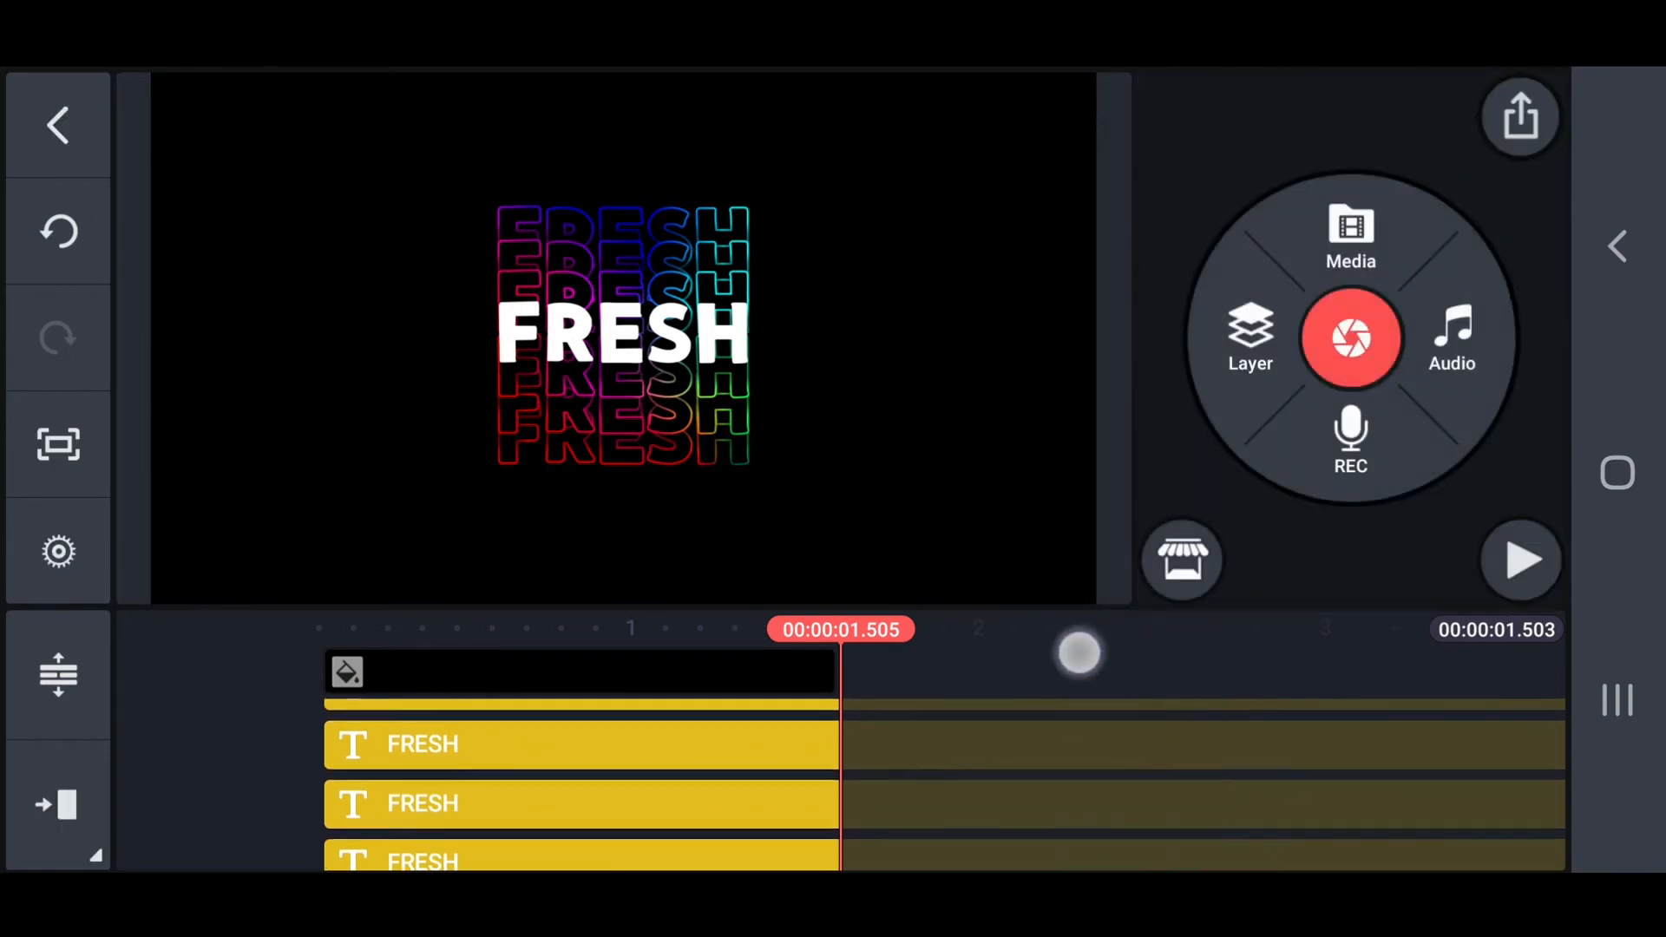
left_click(580, 792)
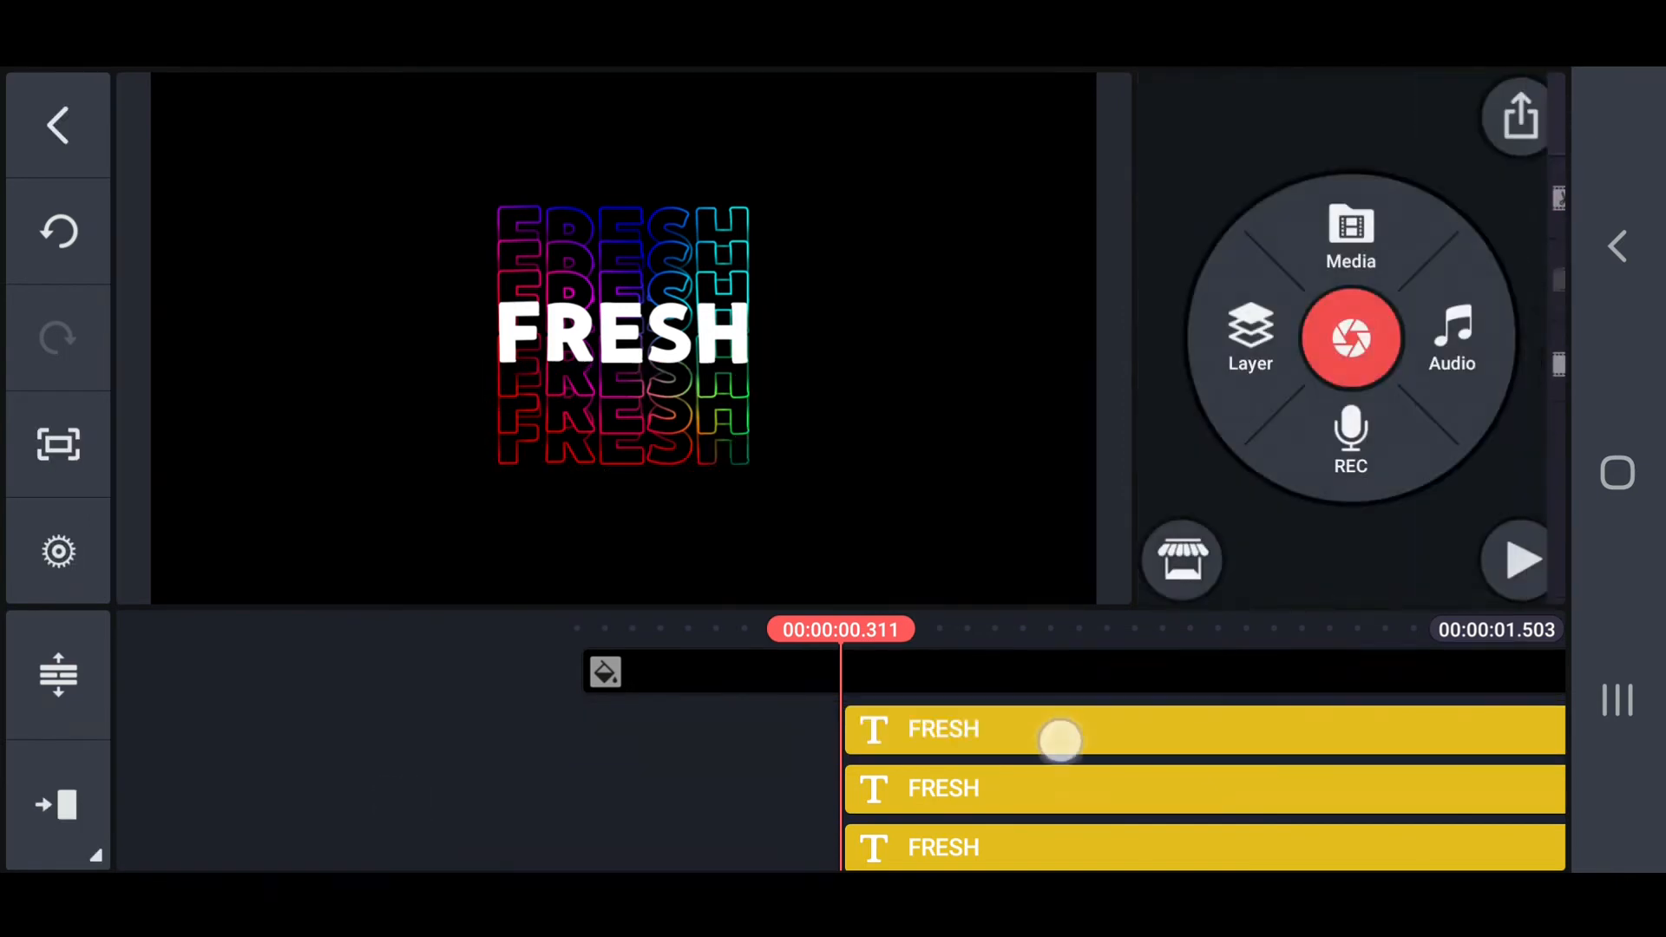
- Give the white FRESH text a Scale Down entrance animation of 0.5 seconds
left_click(1057, 741)
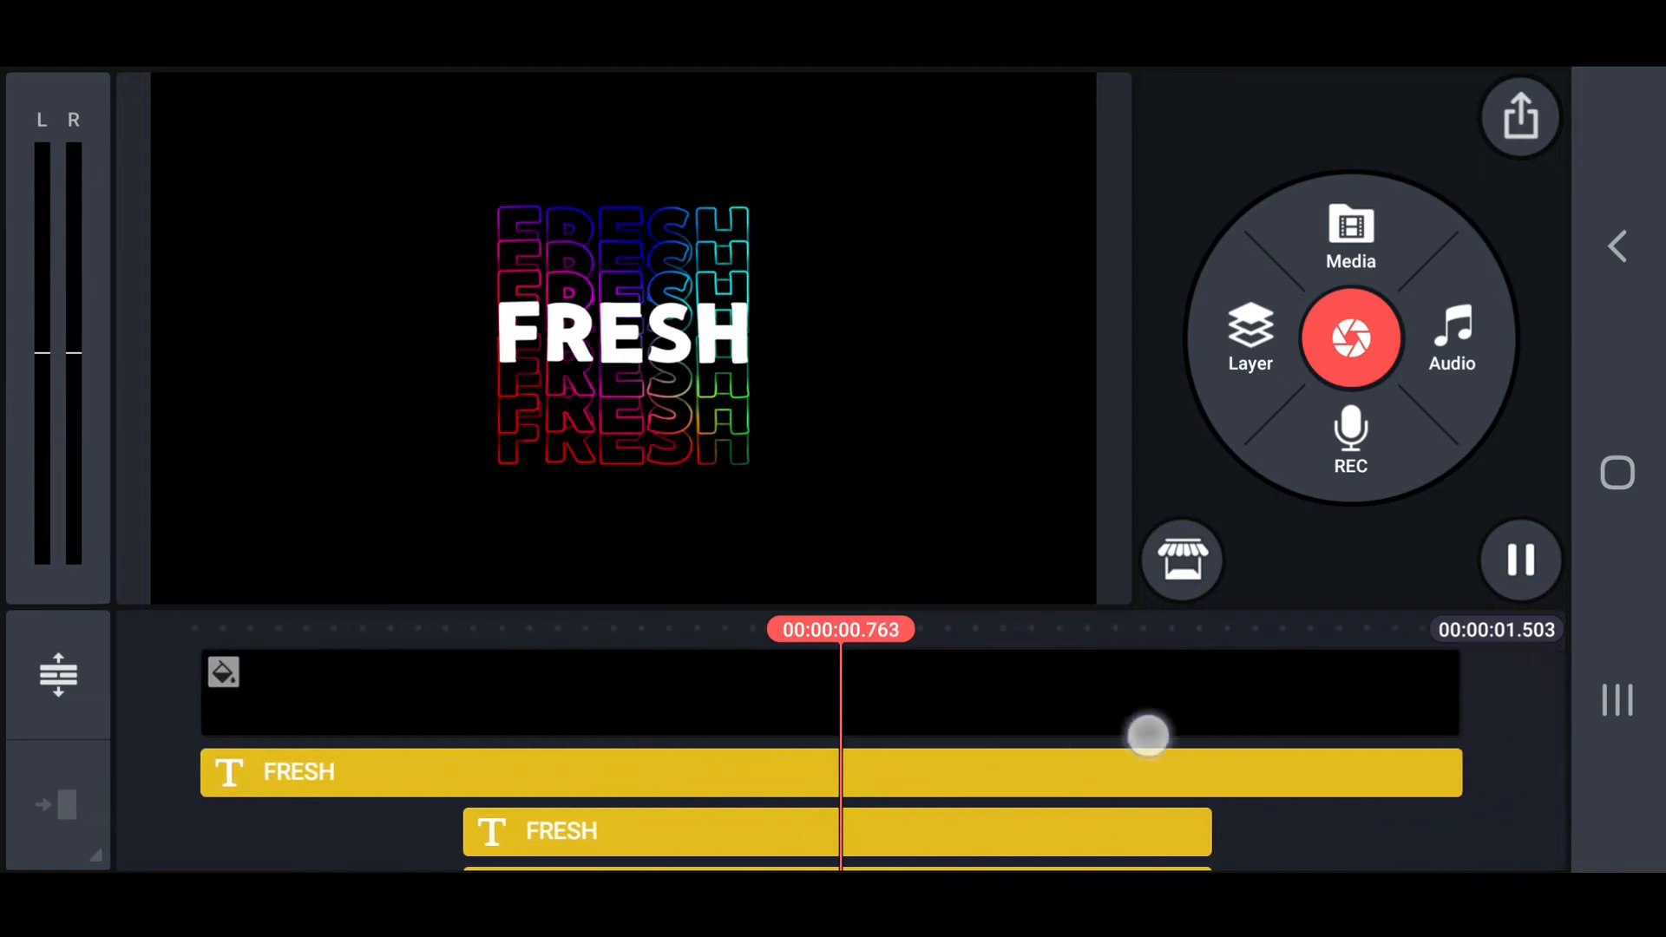
left_click(296, 770)
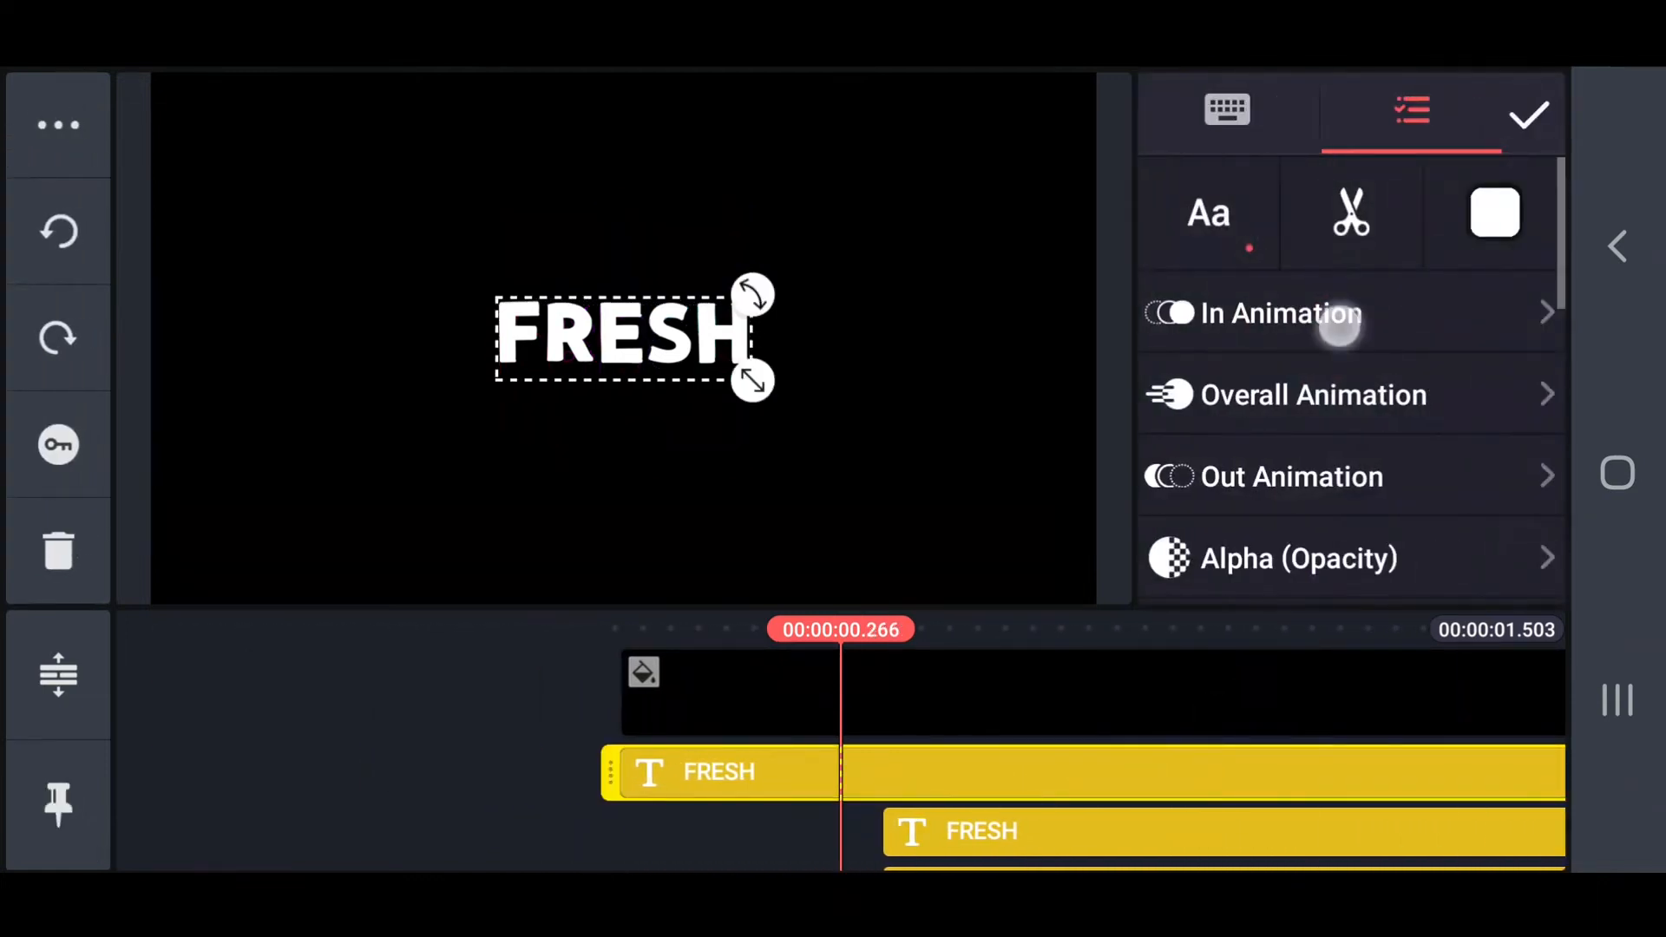
left_click(1279, 312)
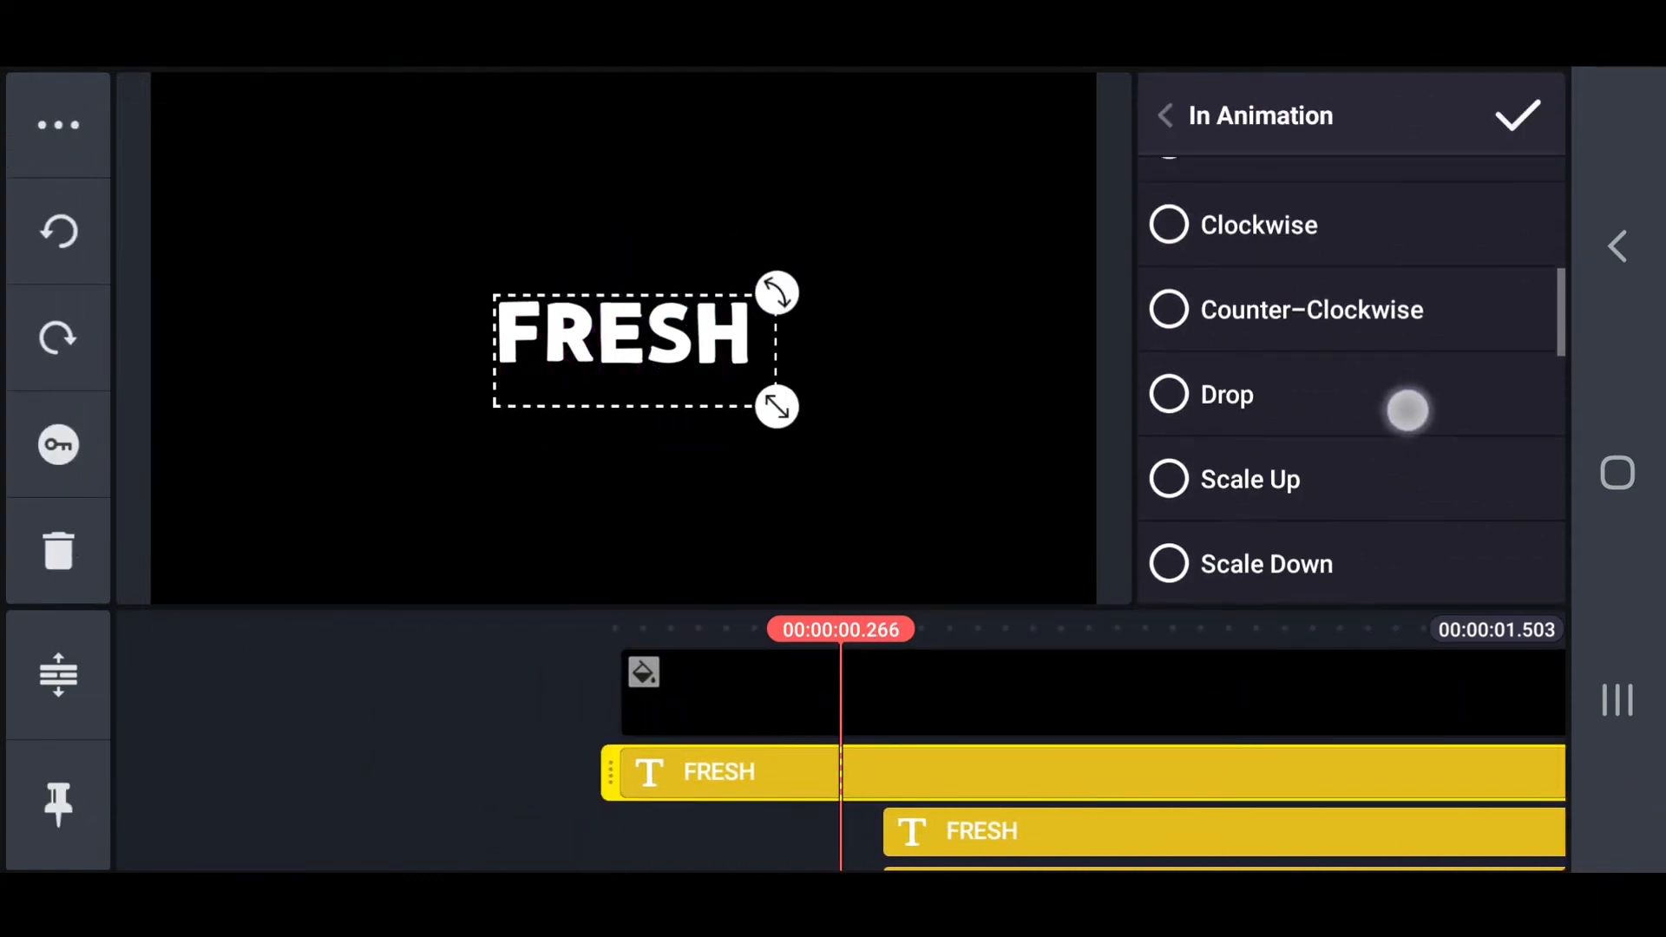
left_click(1265, 375)
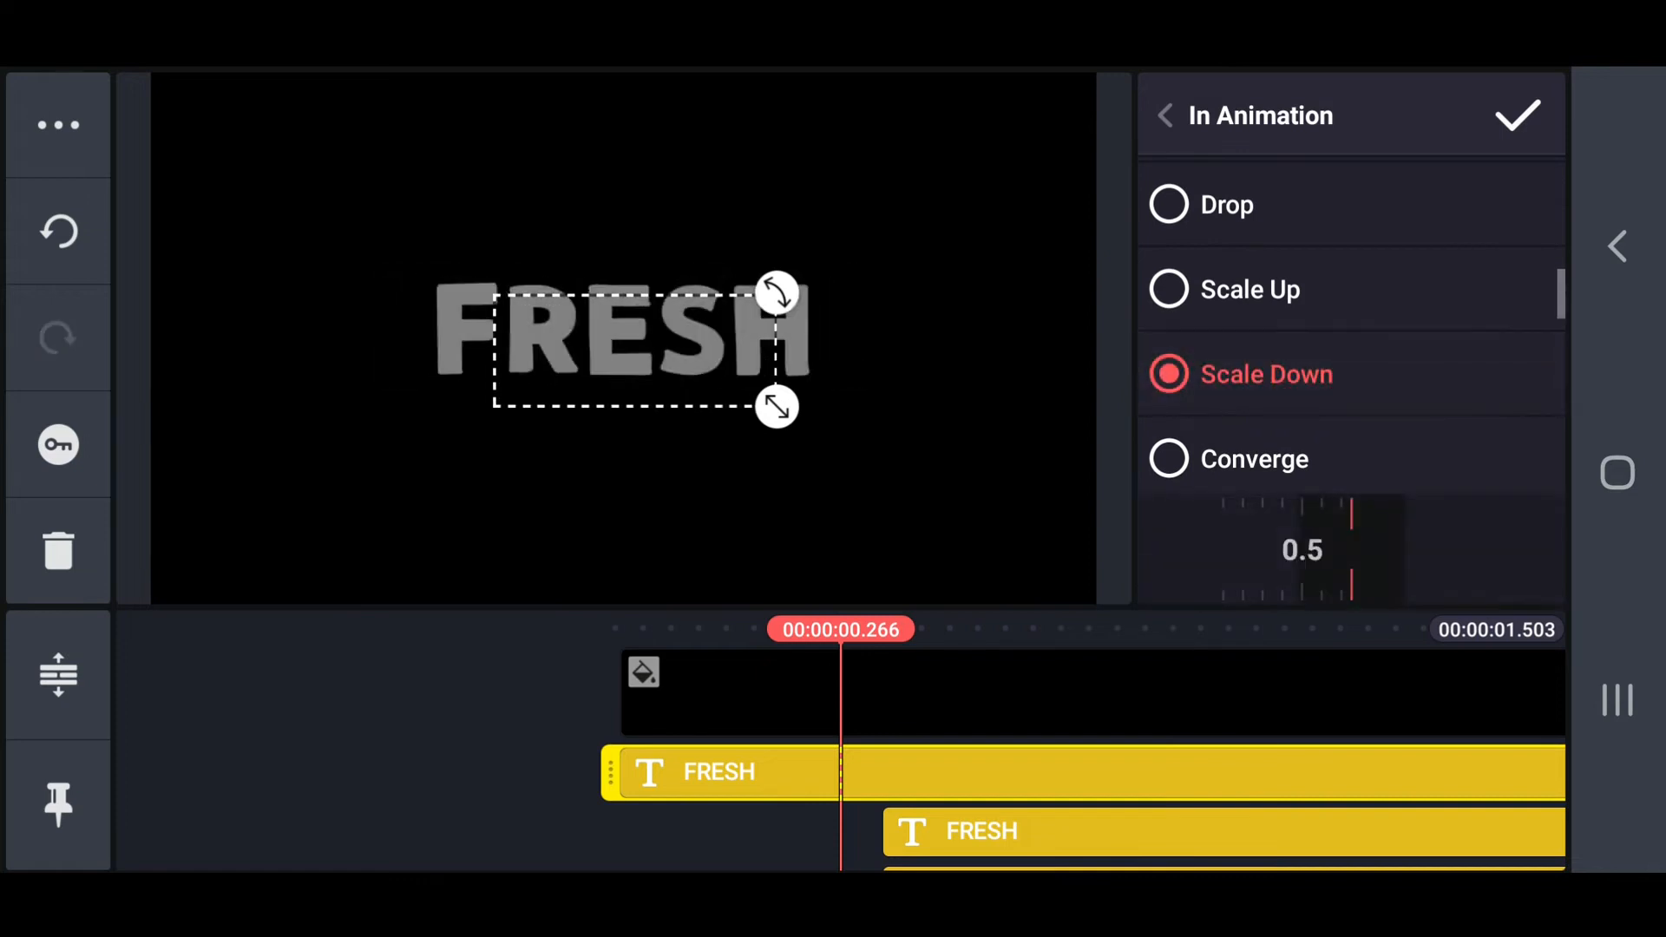
left_click_drag(1350, 611, 1418, 611)
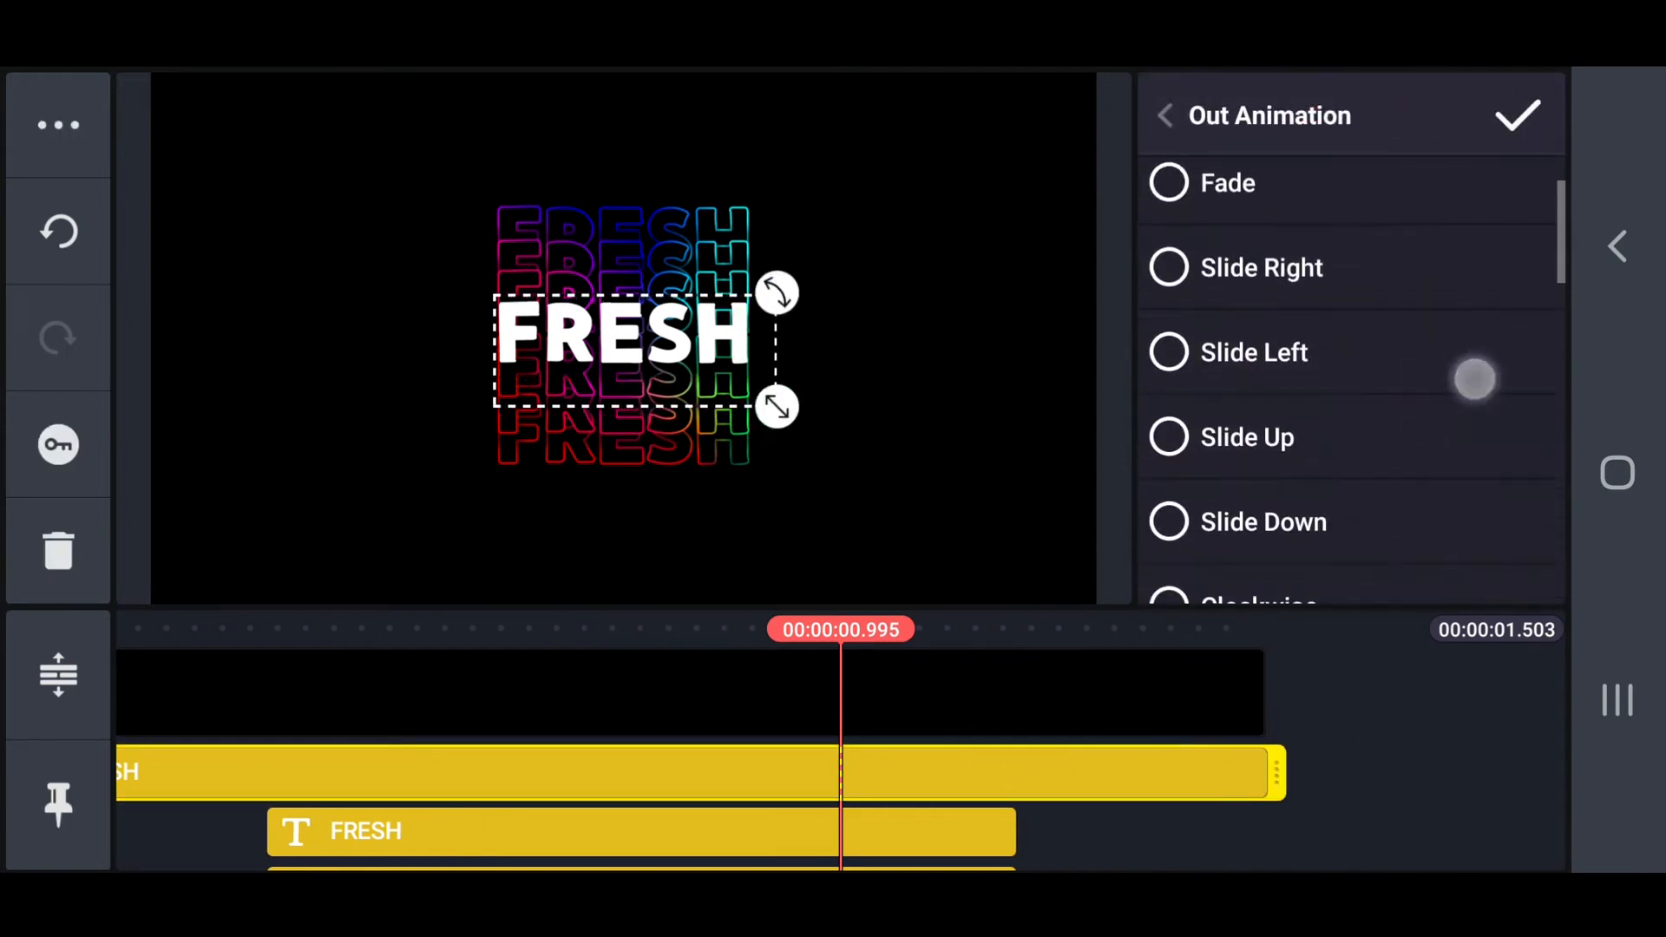
- Give the main FRESH text a Slide Left exit animation and confirm
scroll("down", 3)
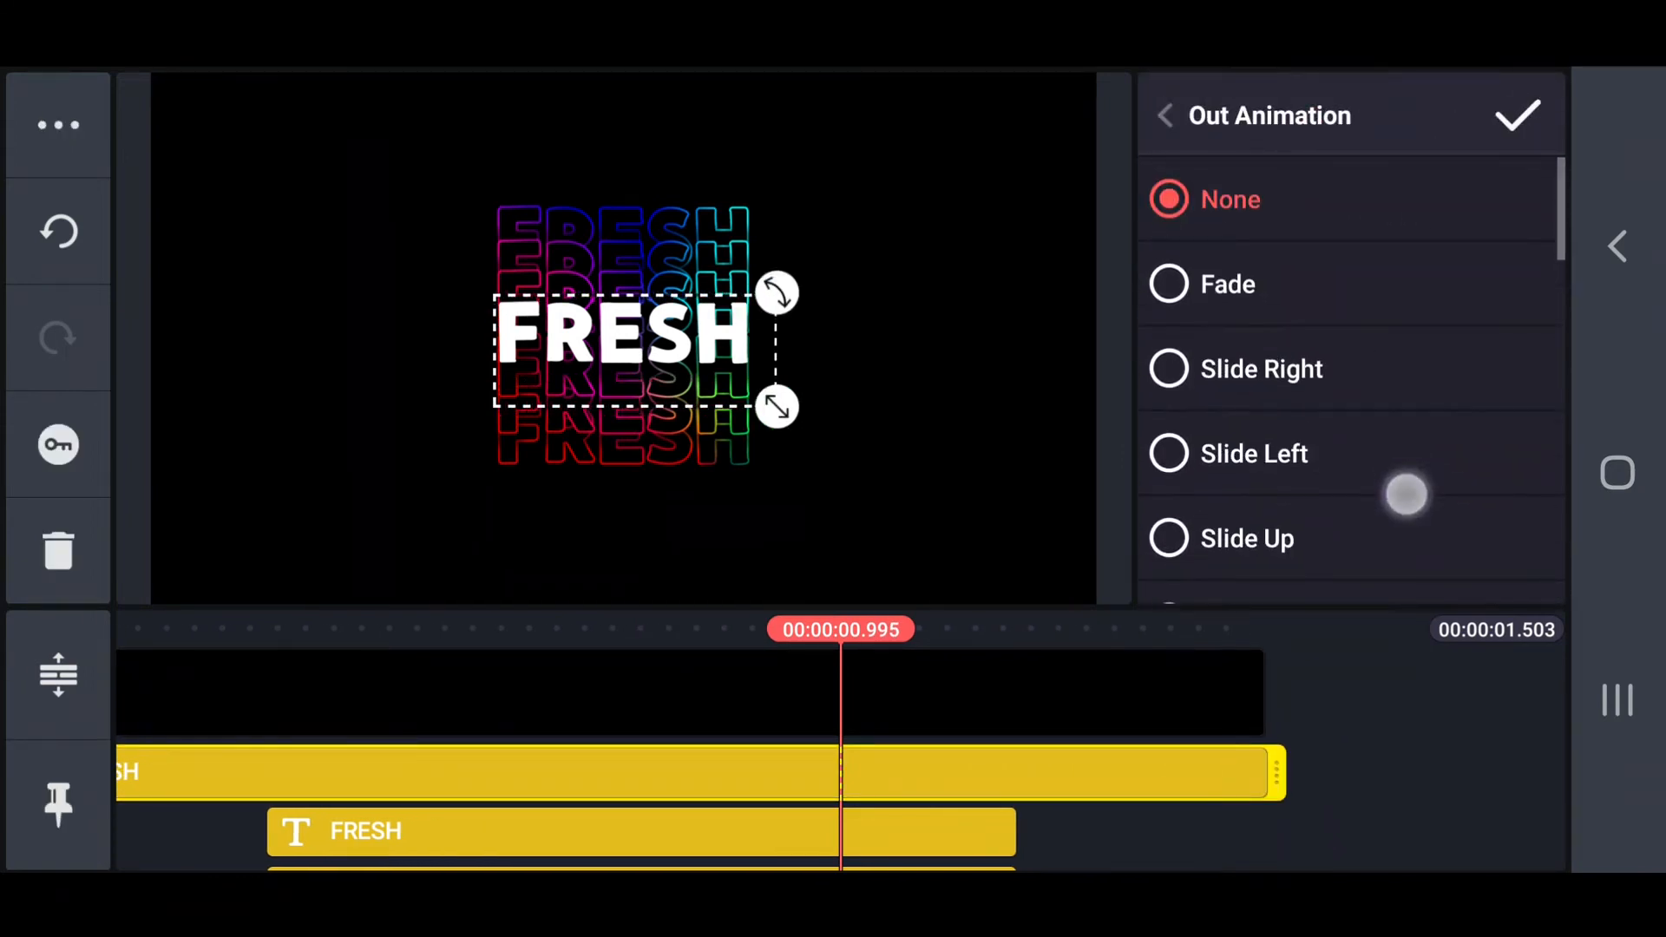
left_click(1253, 453)
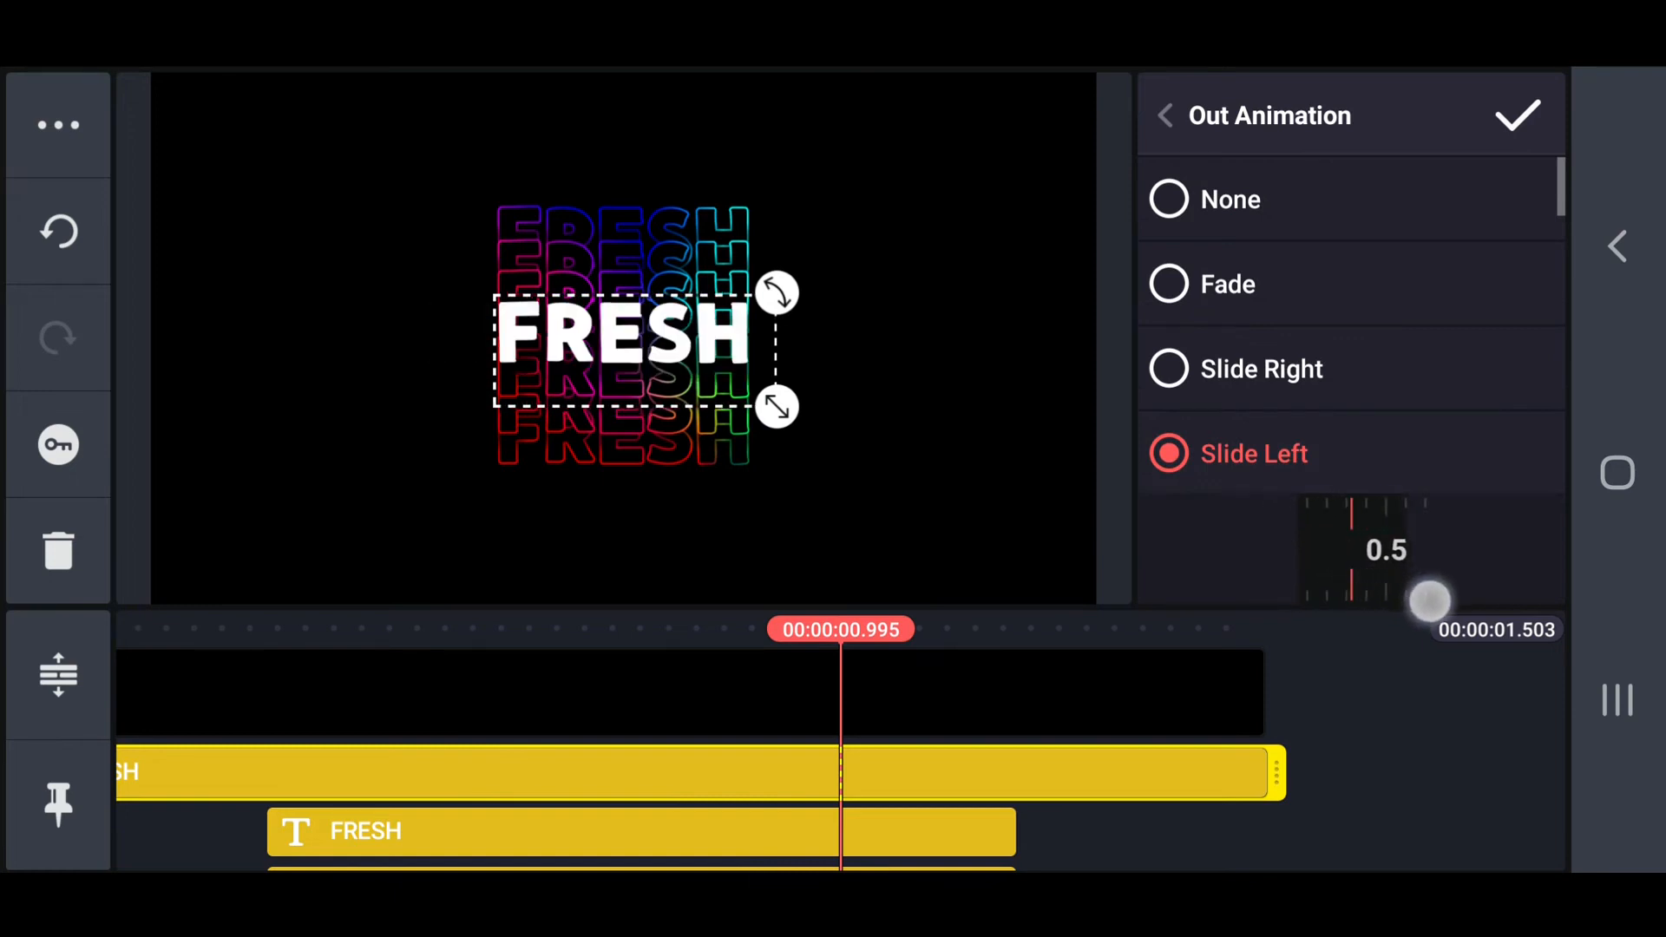
left_click(1517, 114)
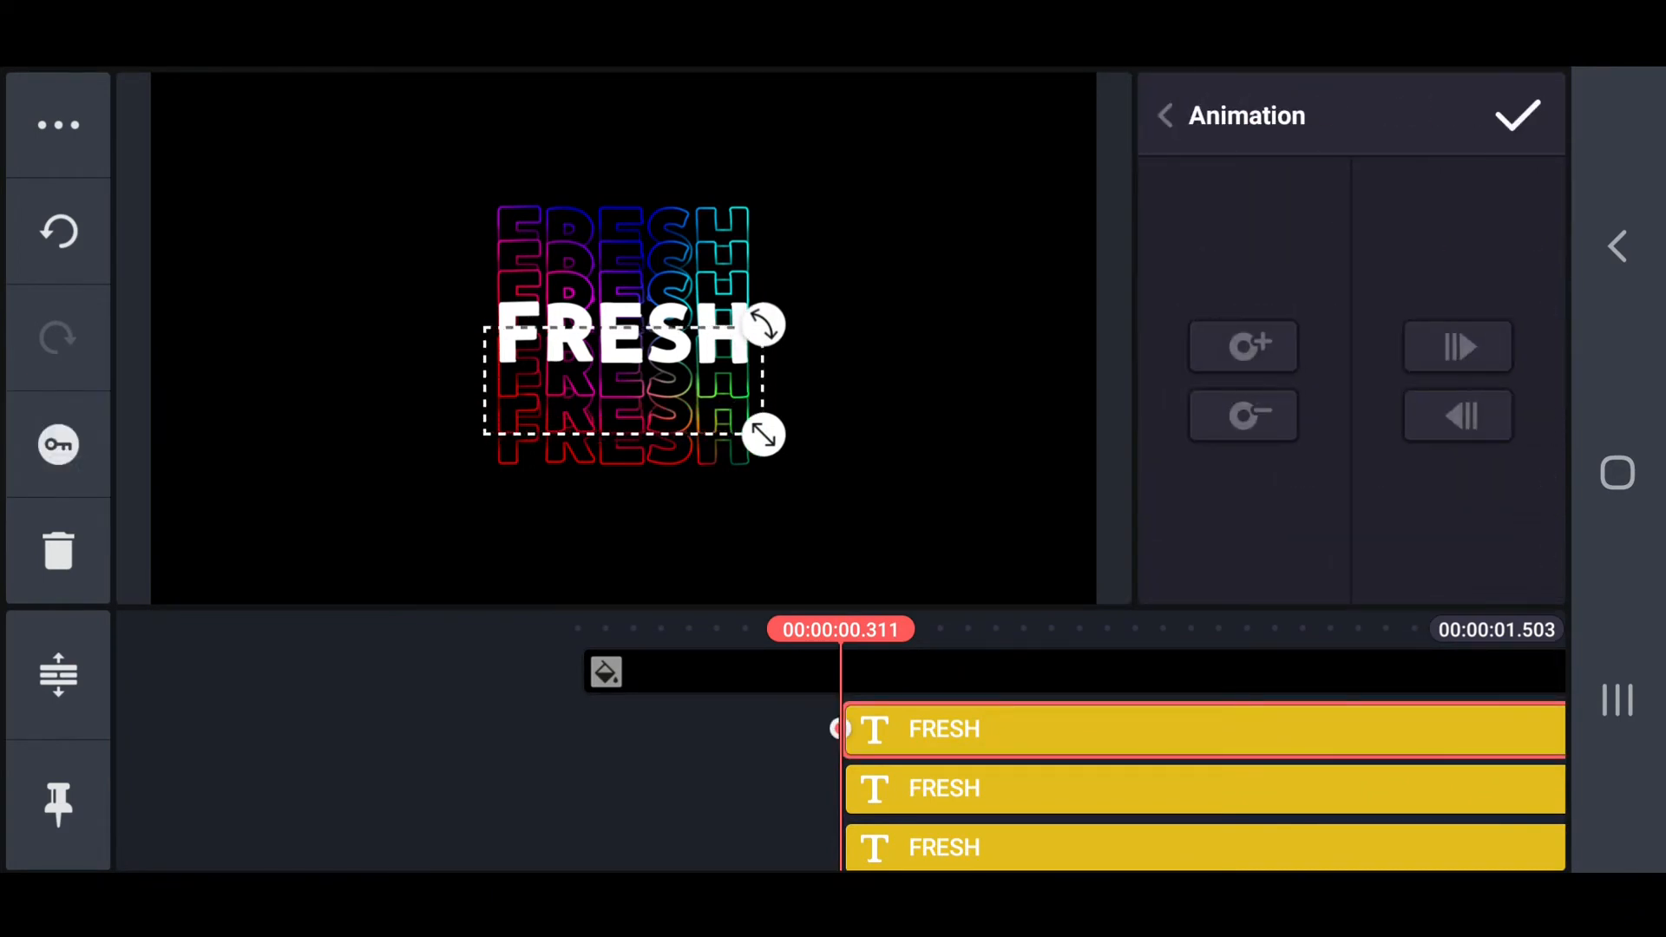
- Add position keyframes so the lower outline copy separates below the white title
left_click(1163, 114)
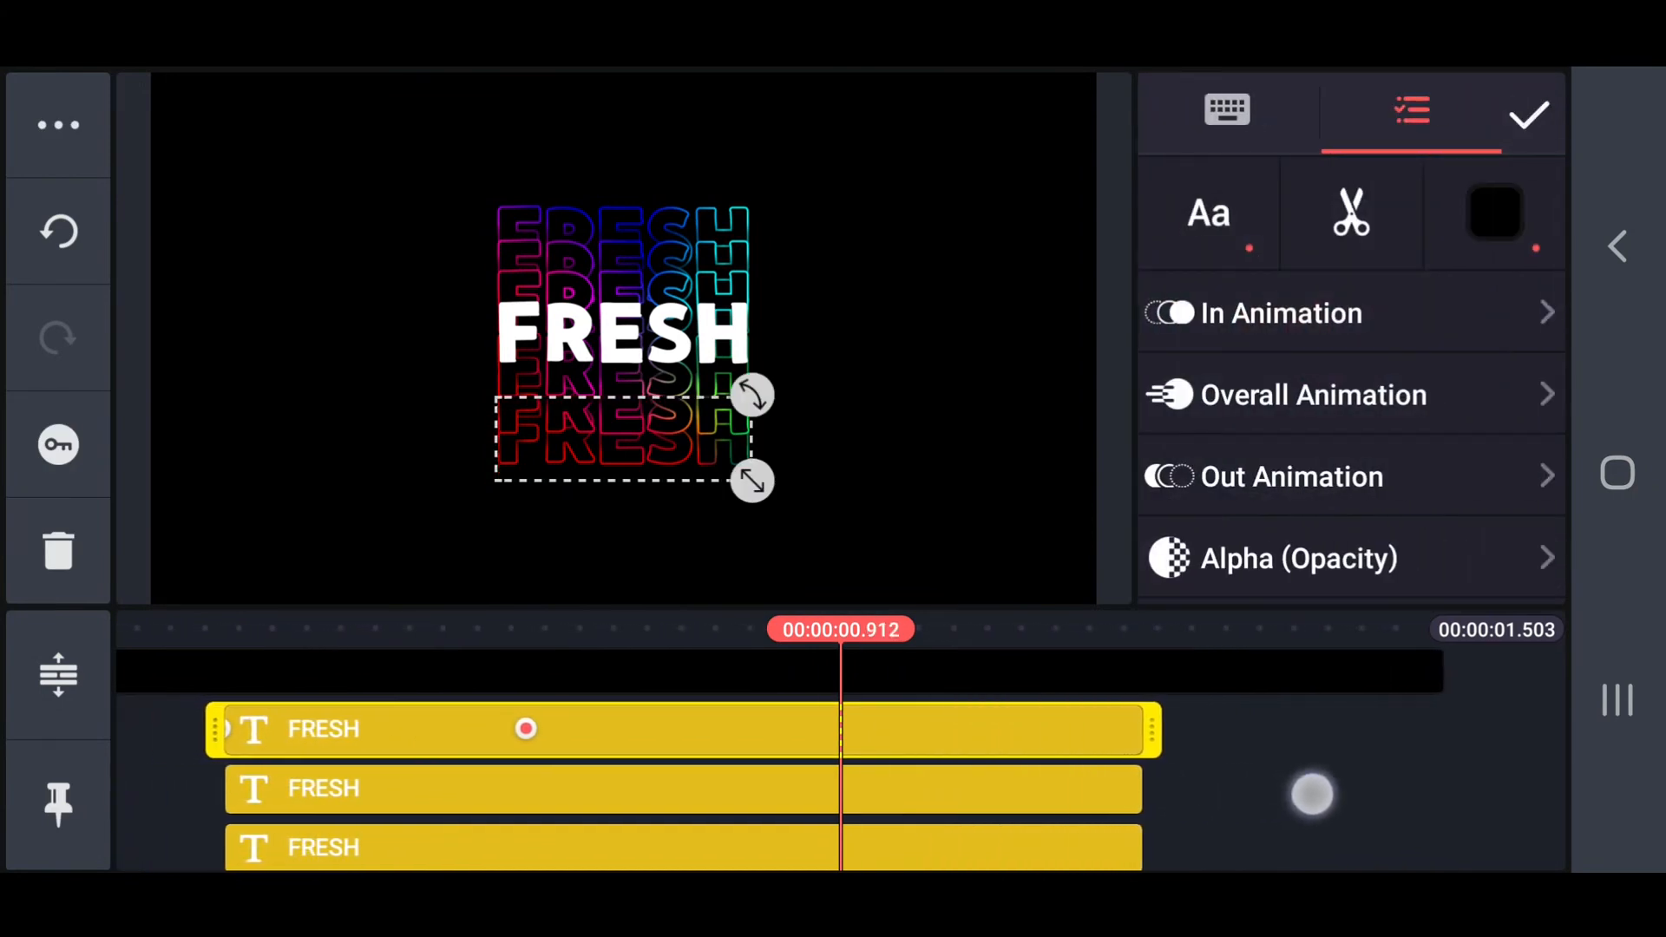
left_click(1312, 394)
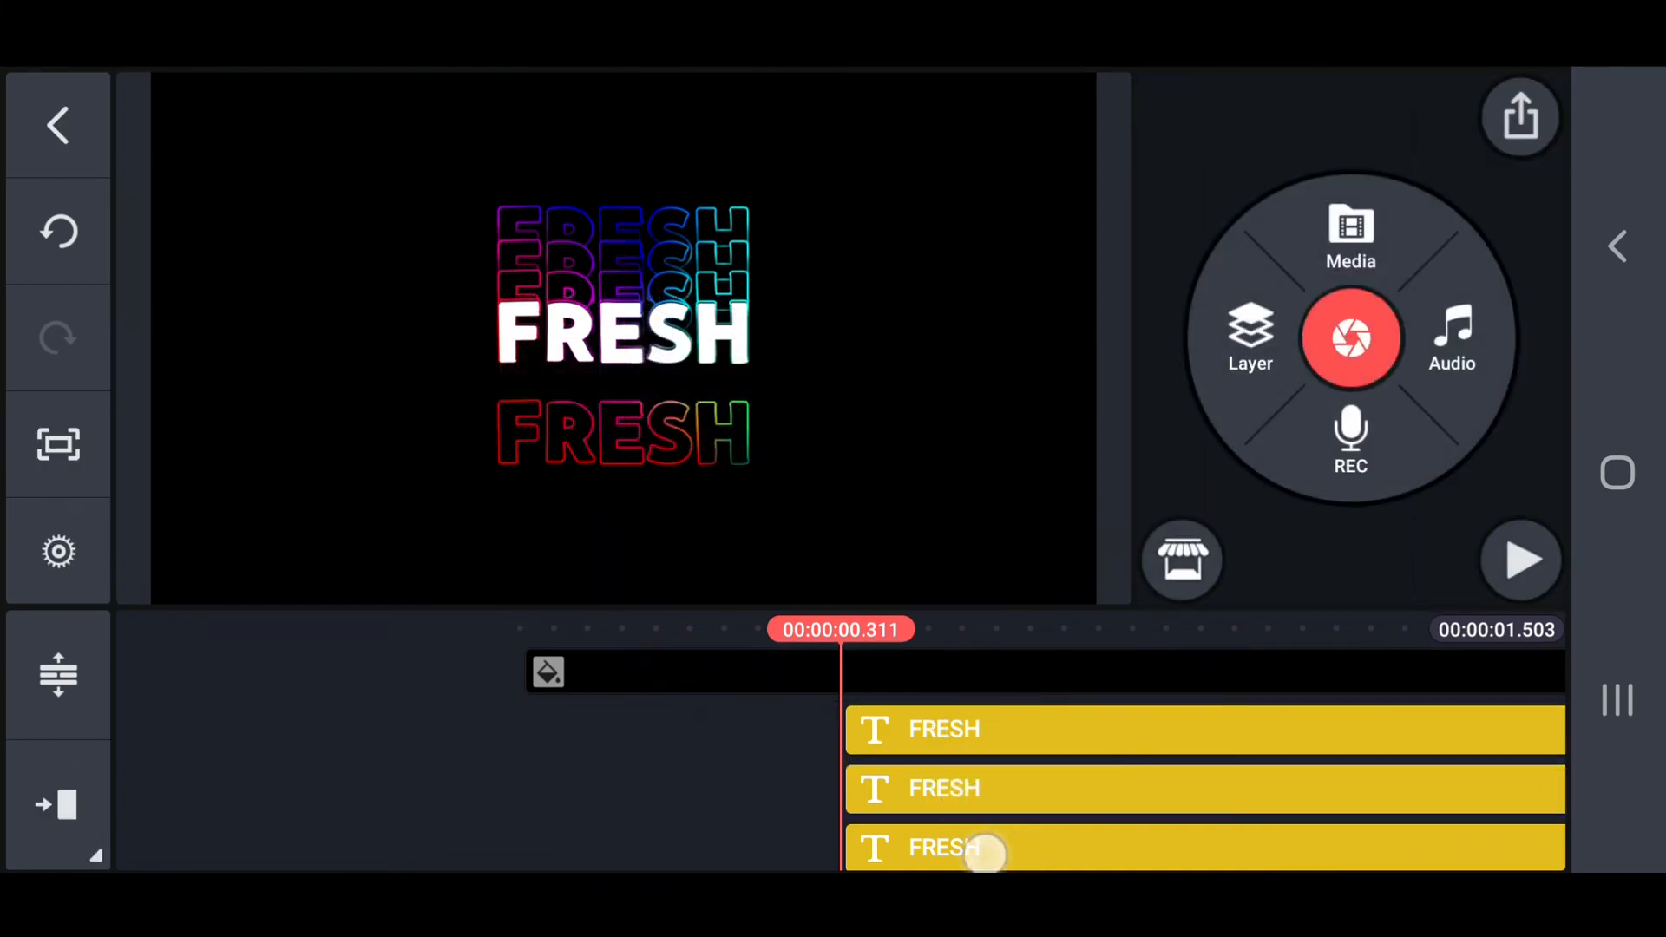
- Select the second FRESH outline copy to edit its keyframed positions
left_click(944, 849)
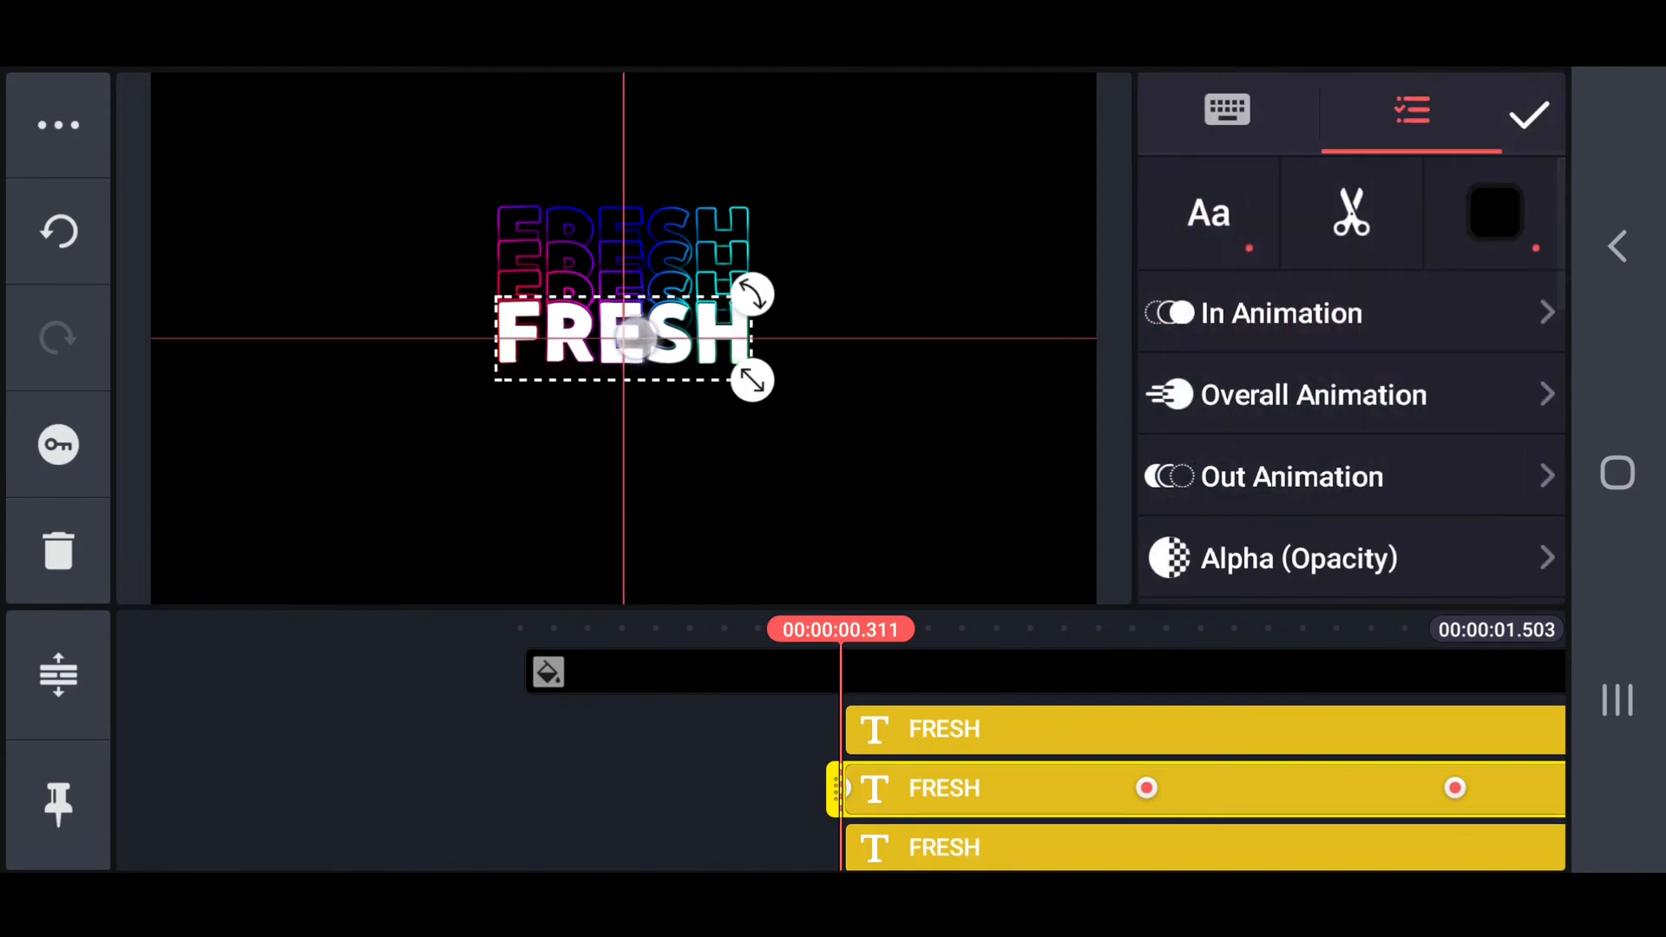